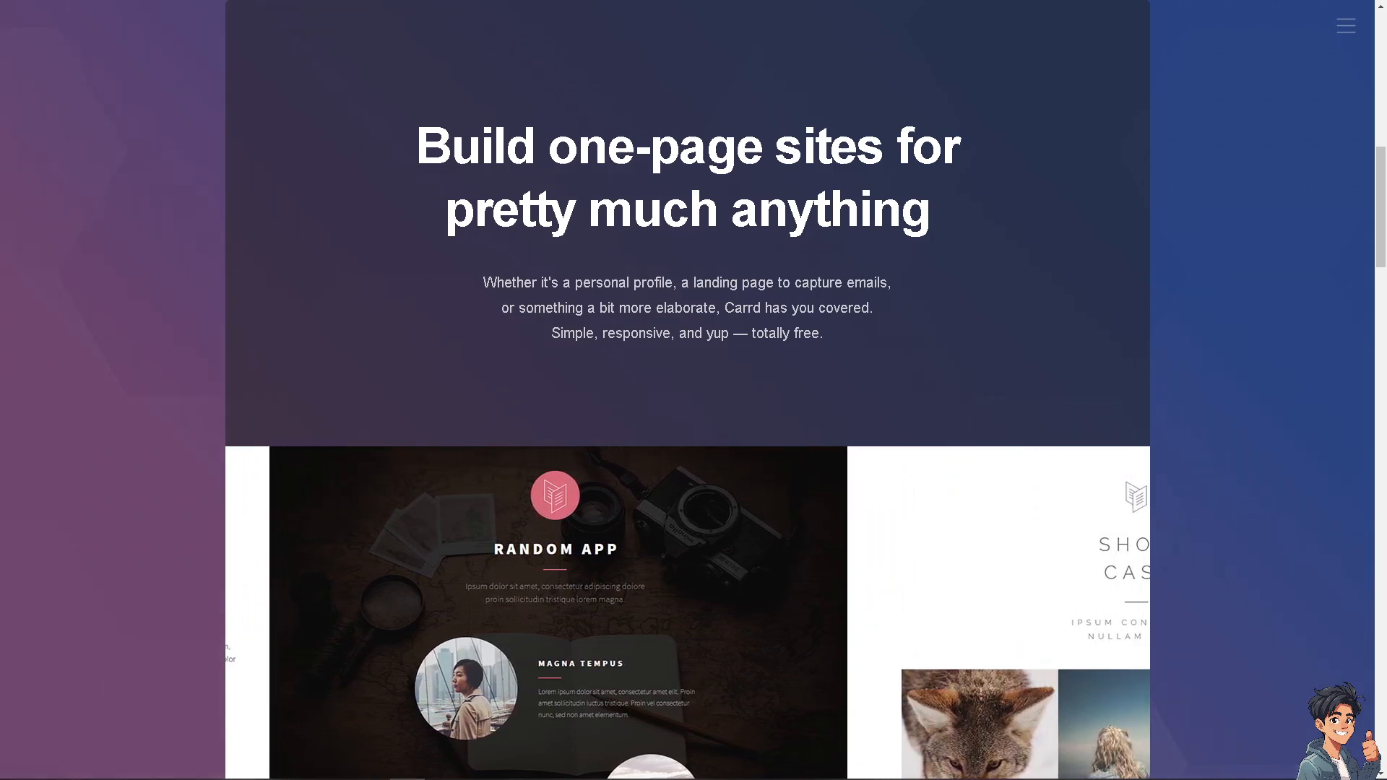
Step: Reach the Carrd registration form via Log In, the Email field and Sign Up
{"action": "scroll", "scroll_direction": "up", "scroll_amount": 3}
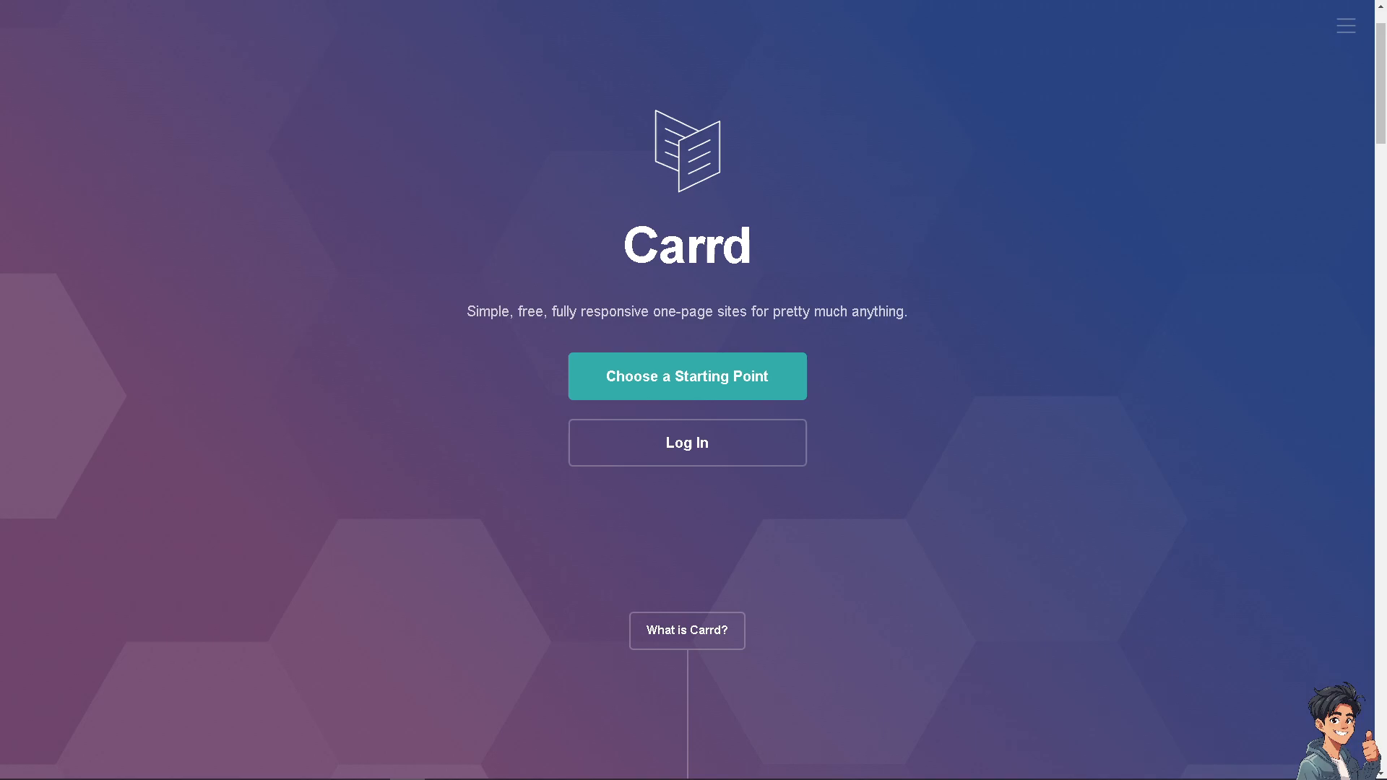
{"action": "mouse_move", "coordinate": [687, 442]}
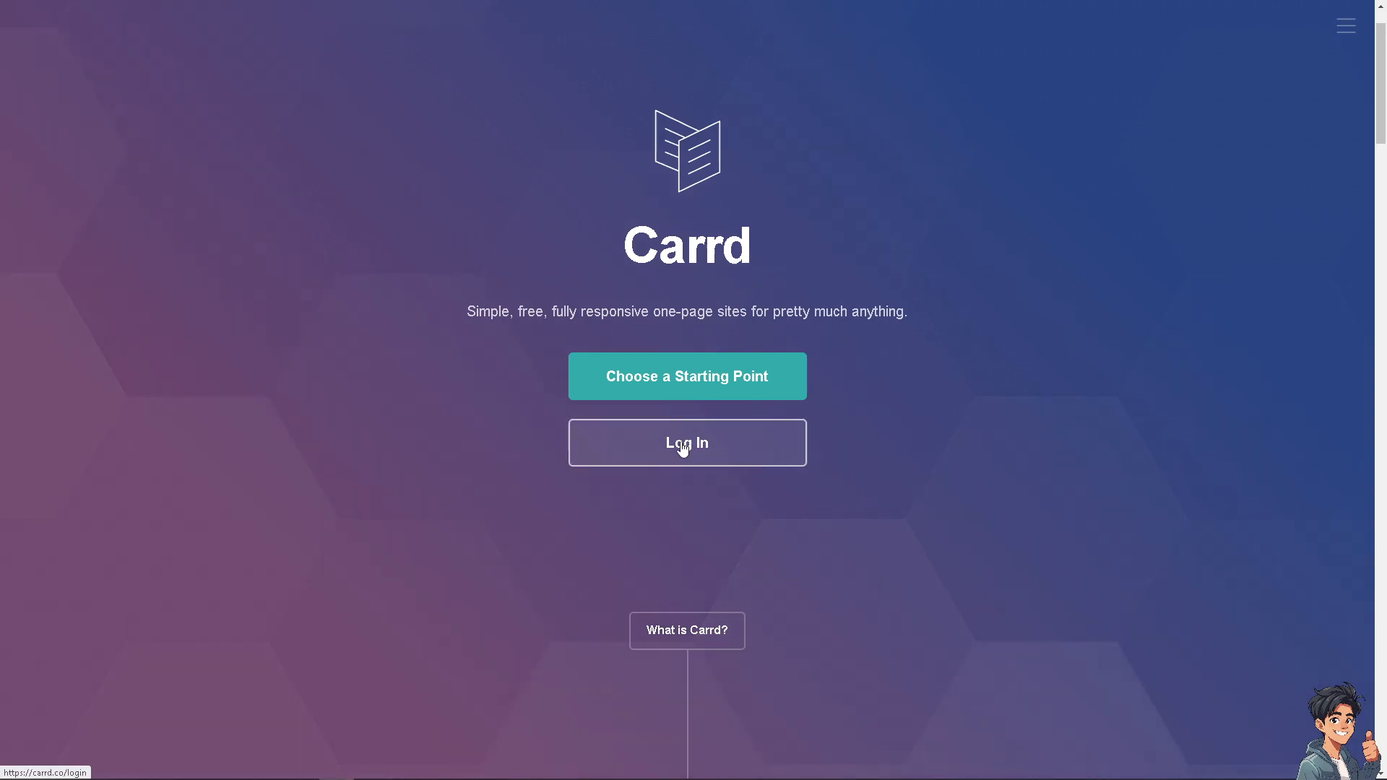
{"action": "left_click", "coordinate": [686, 442]}
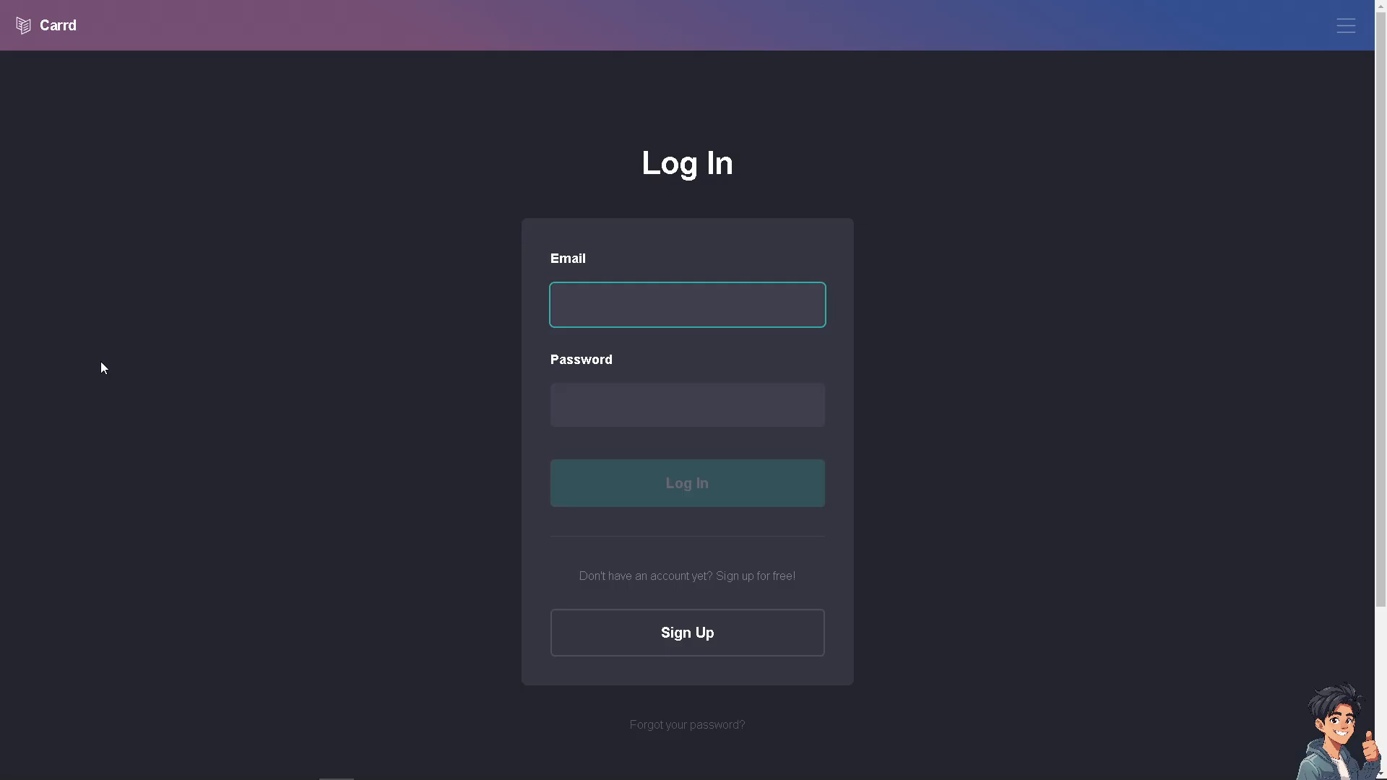
{"action": "left_click", "coordinate": [686, 305]}
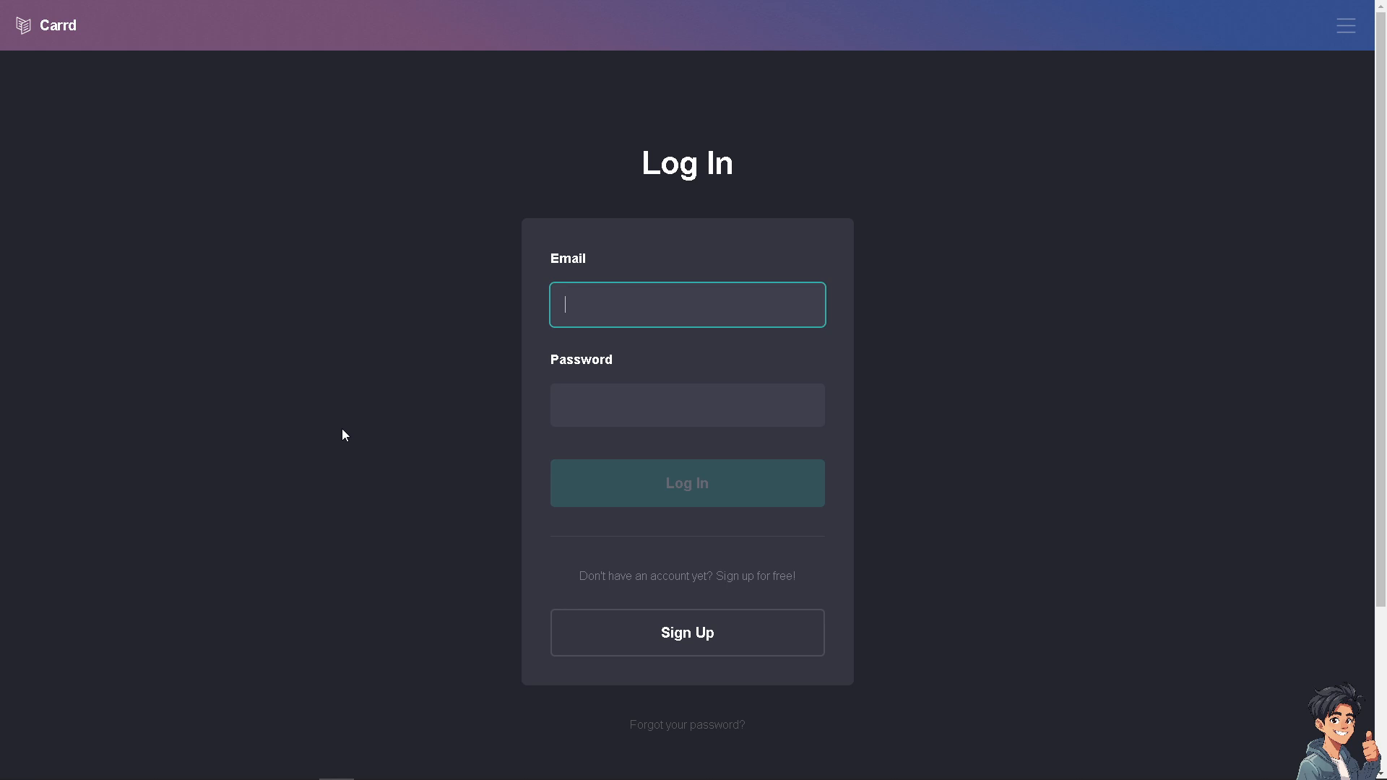
{"action": "mouse_move", "coordinate": [634, 638]}
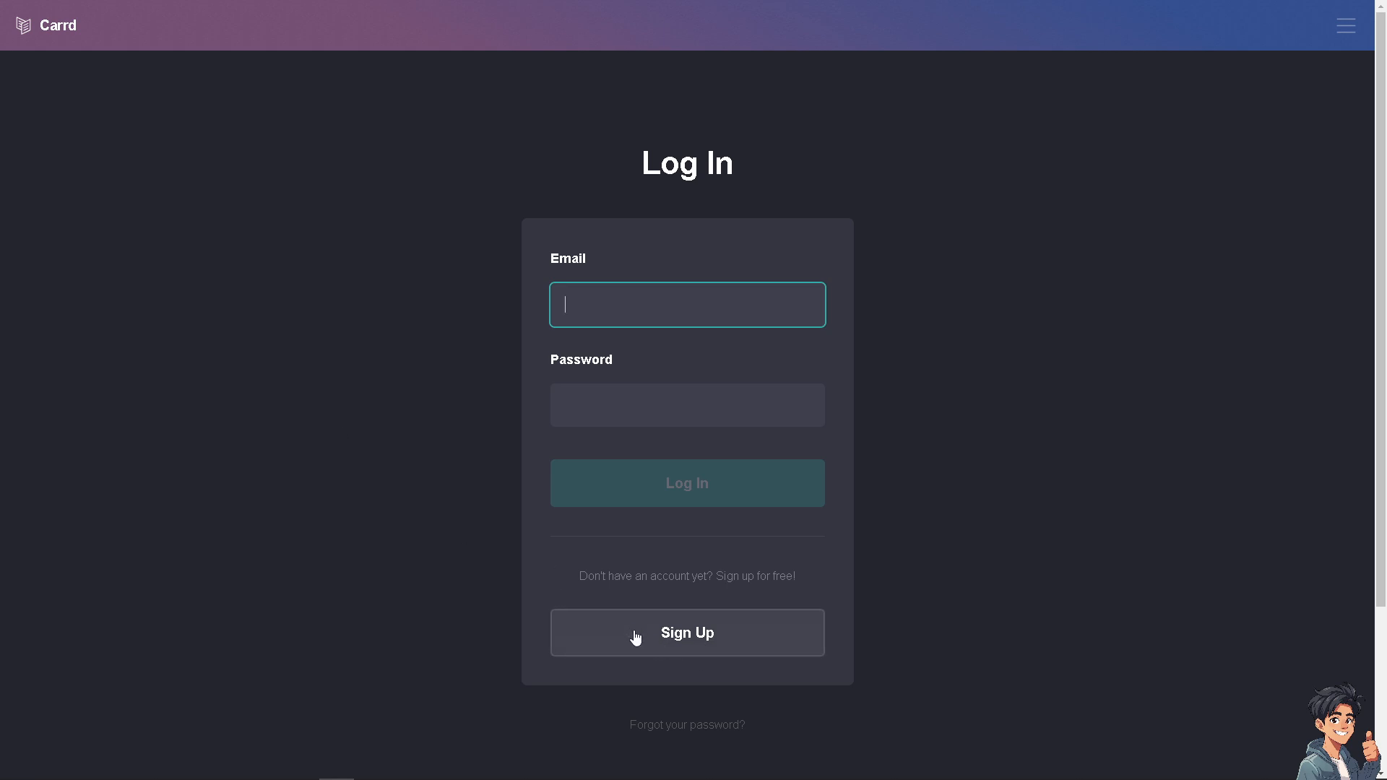
{"action": "left_click", "coordinate": [687, 633]}
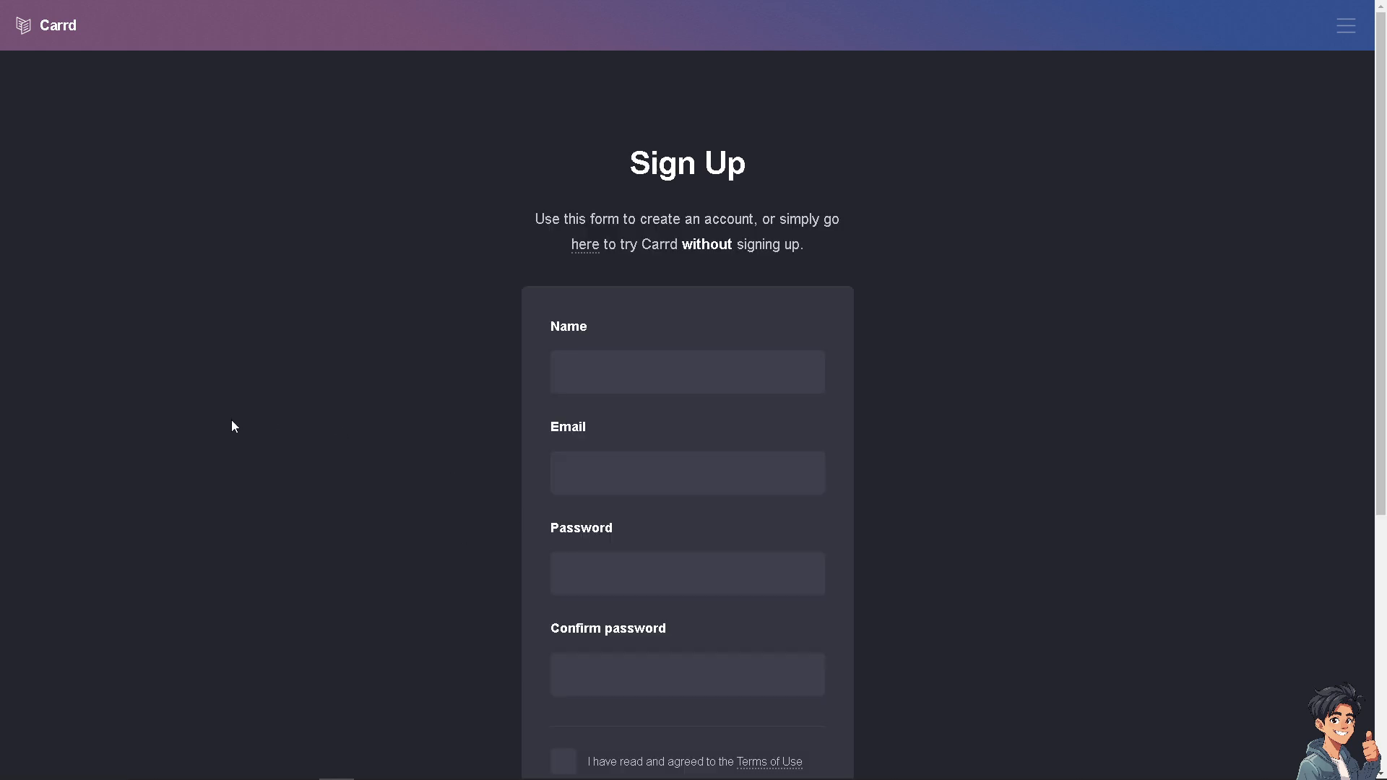
{"action": "scroll", "scroll_direction": "down", "scroll_amount": 3}
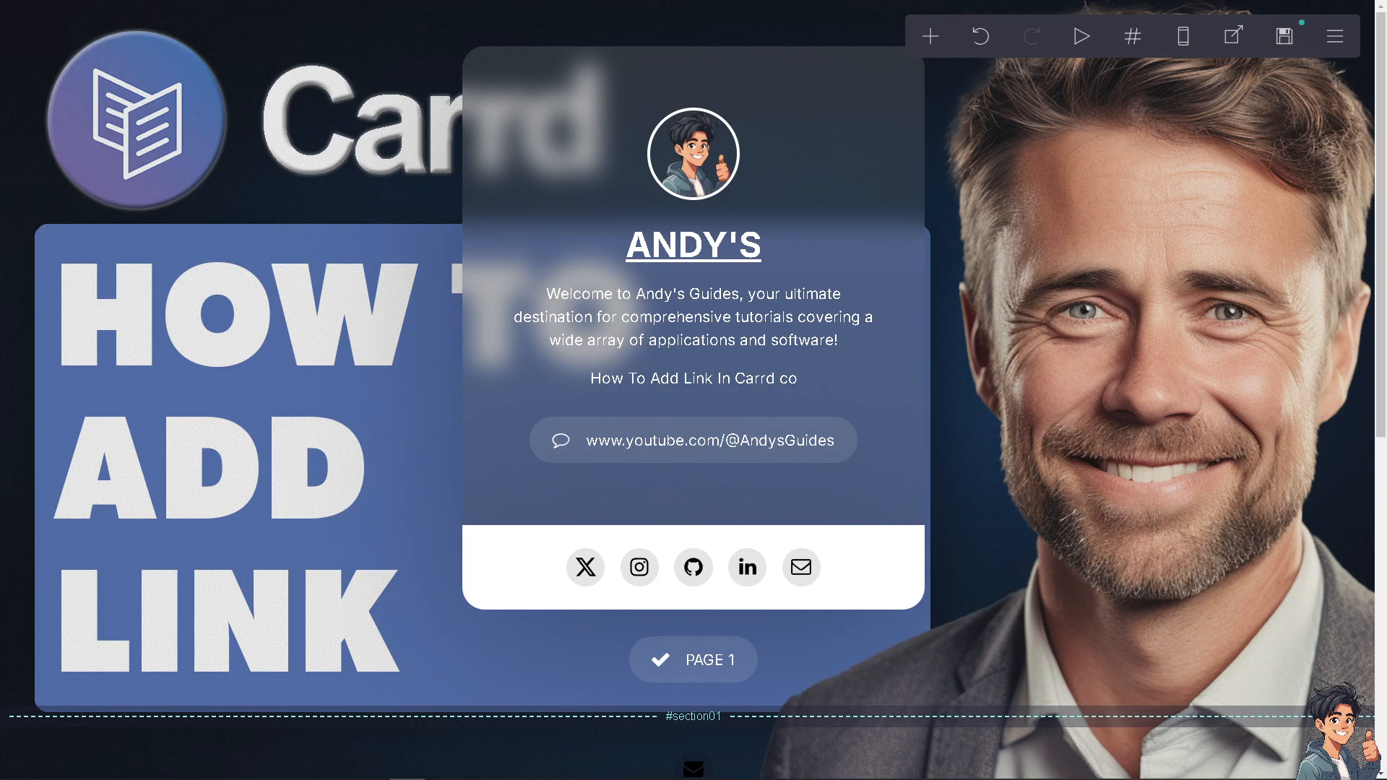
{"action": "mouse_move", "coordinate": [929, 36]}
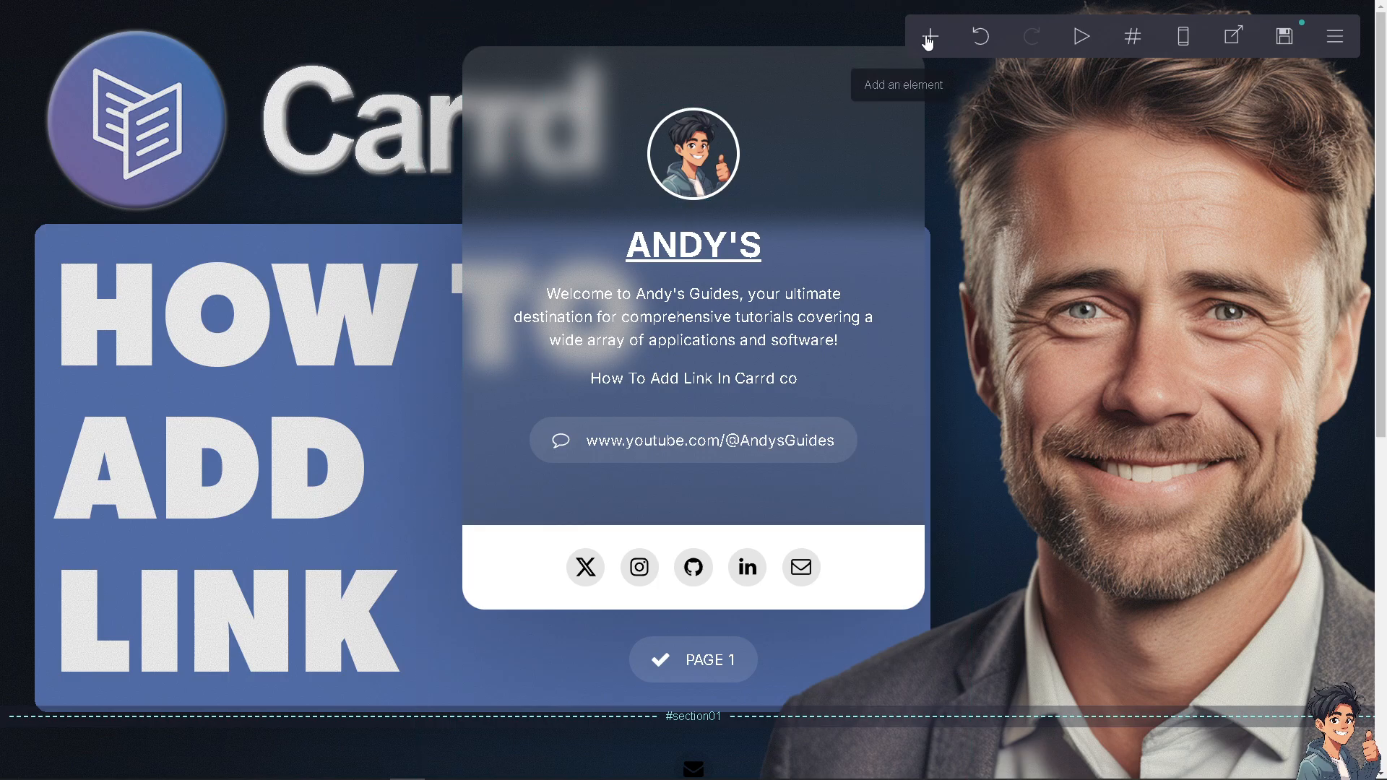
{"action": "mouse_move", "coordinate": [928, 38]}
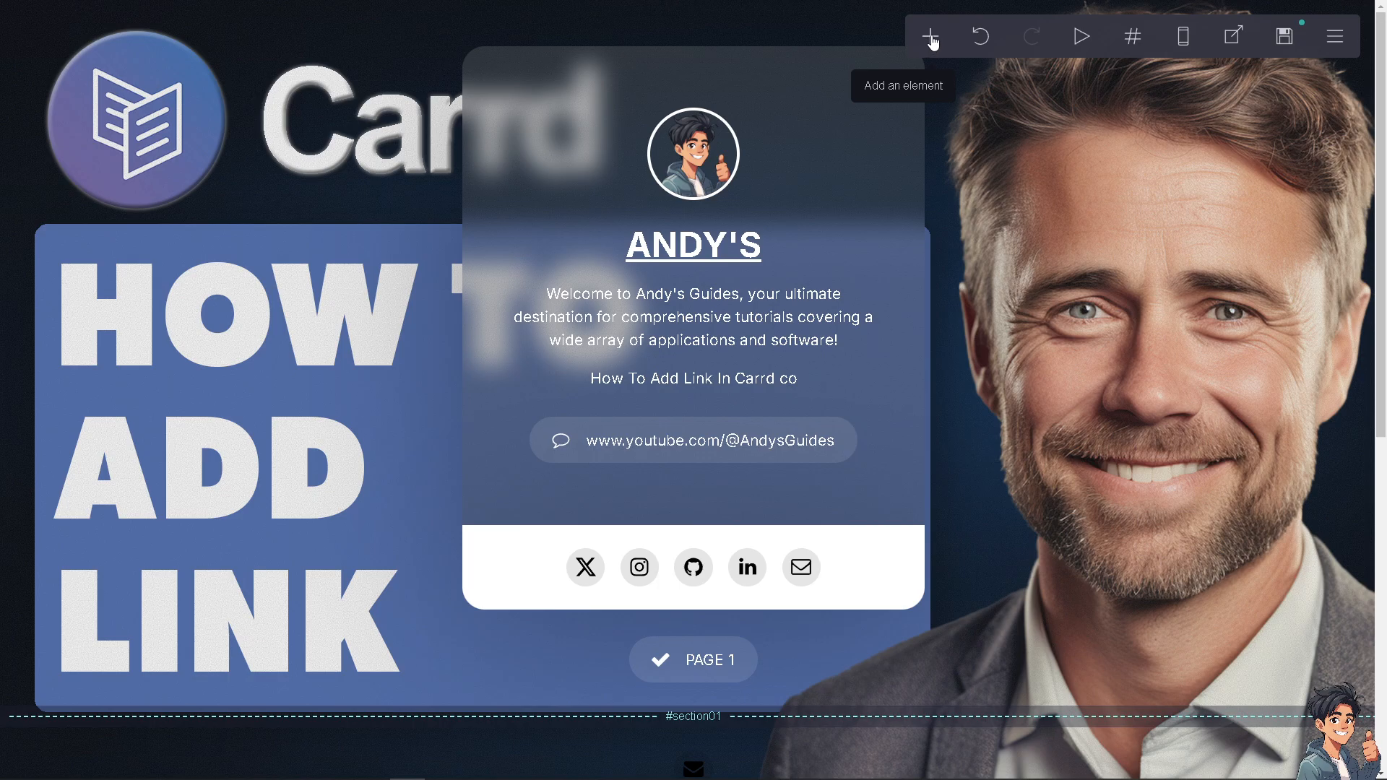
Step: Add a Links element and expand its first link's label and URL settings
{"action": "left_click", "coordinate": [929, 34]}
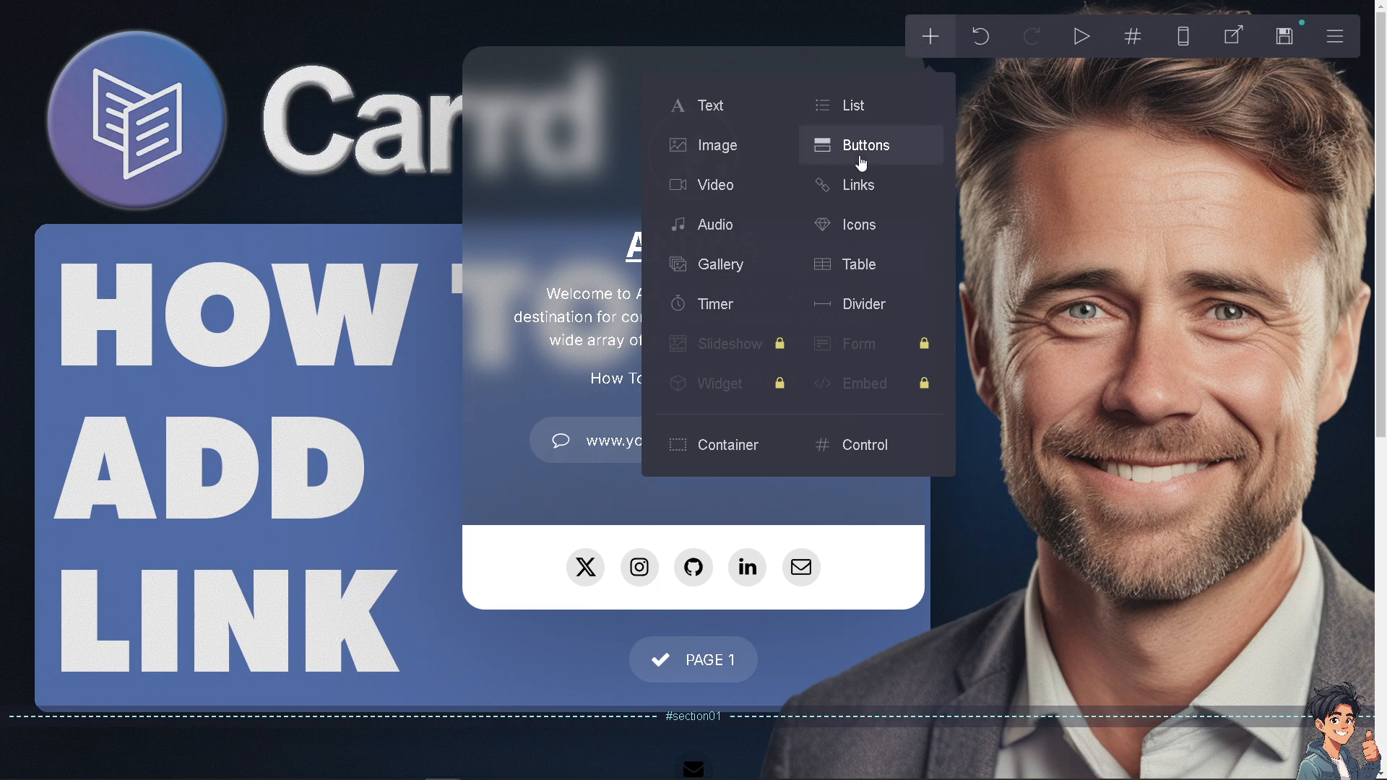
{"action": "mouse_move", "coordinate": [857, 185]}
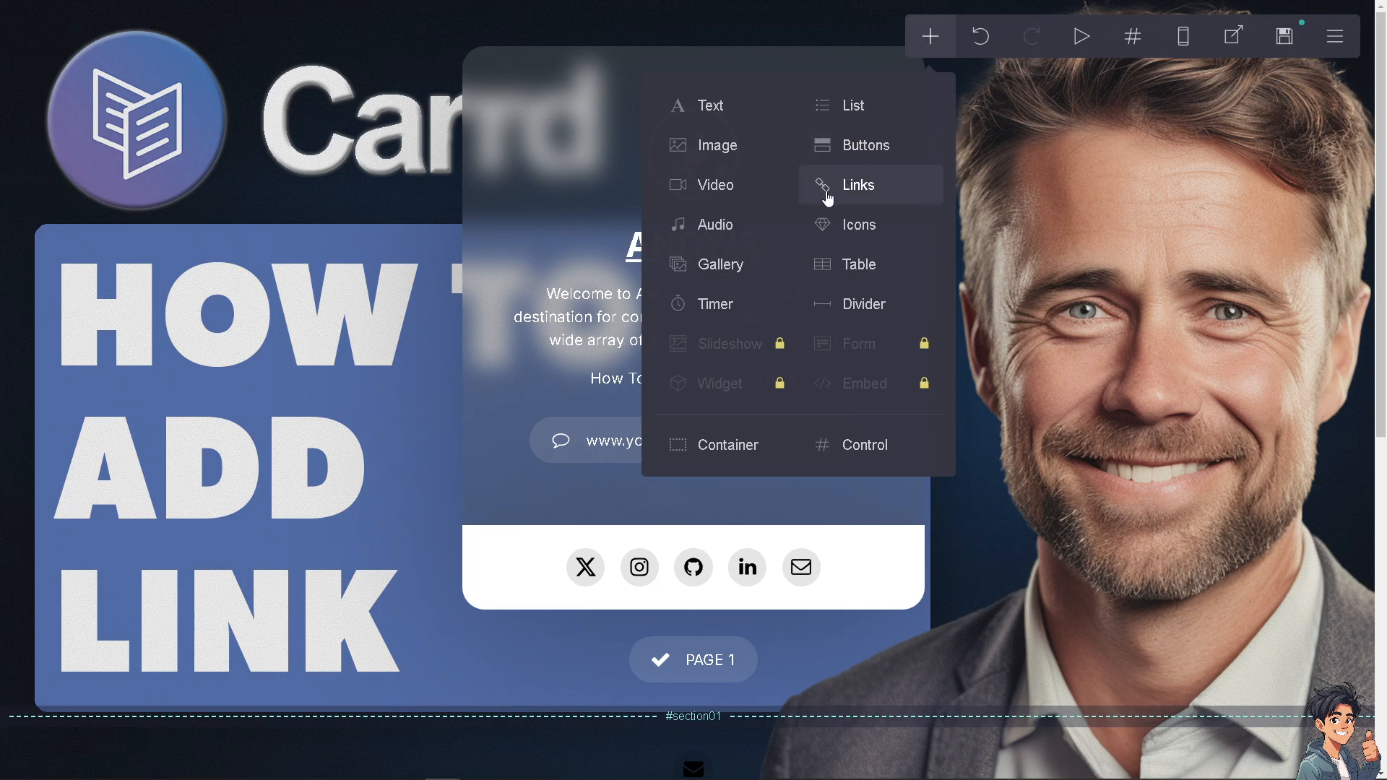
{"action": "left_click", "coordinate": [856, 185]}
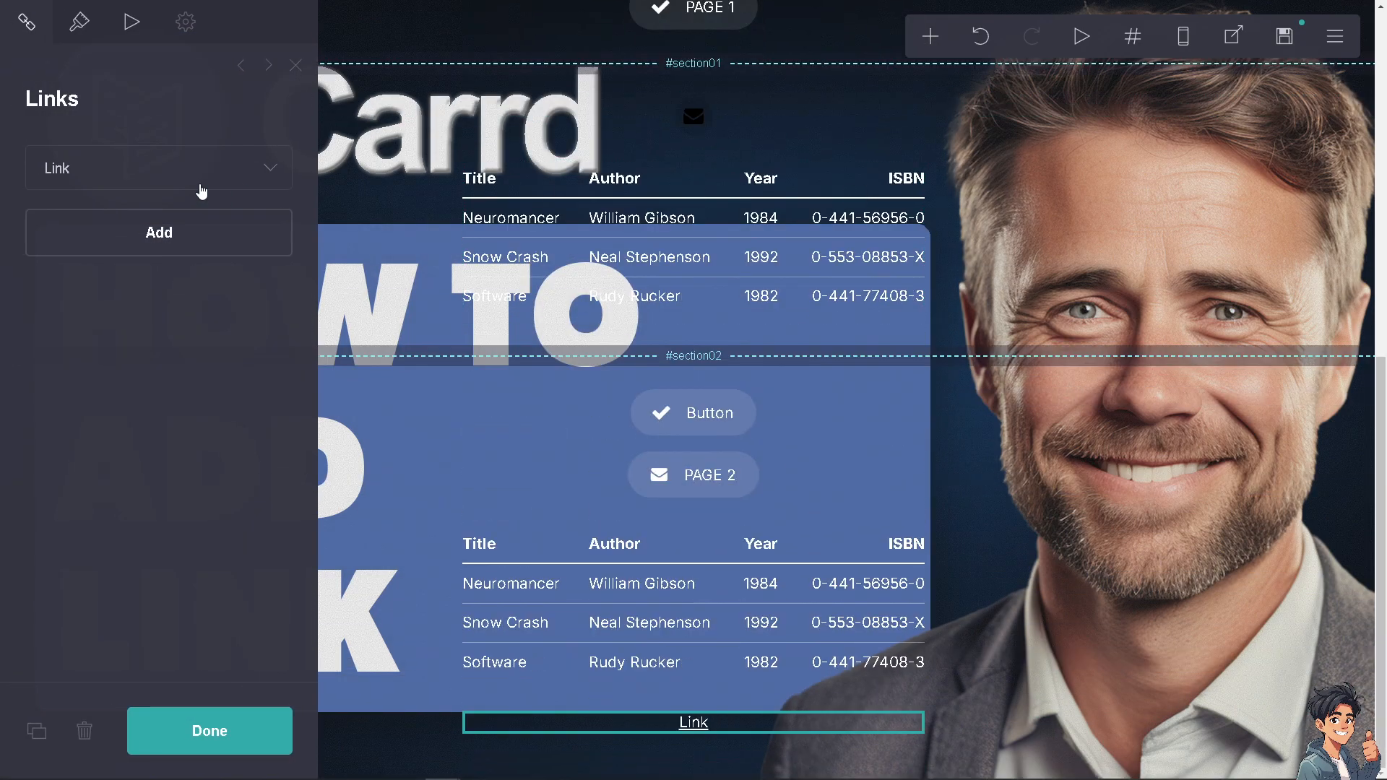
{"action": "left_click", "coordinate": [159, 168]}
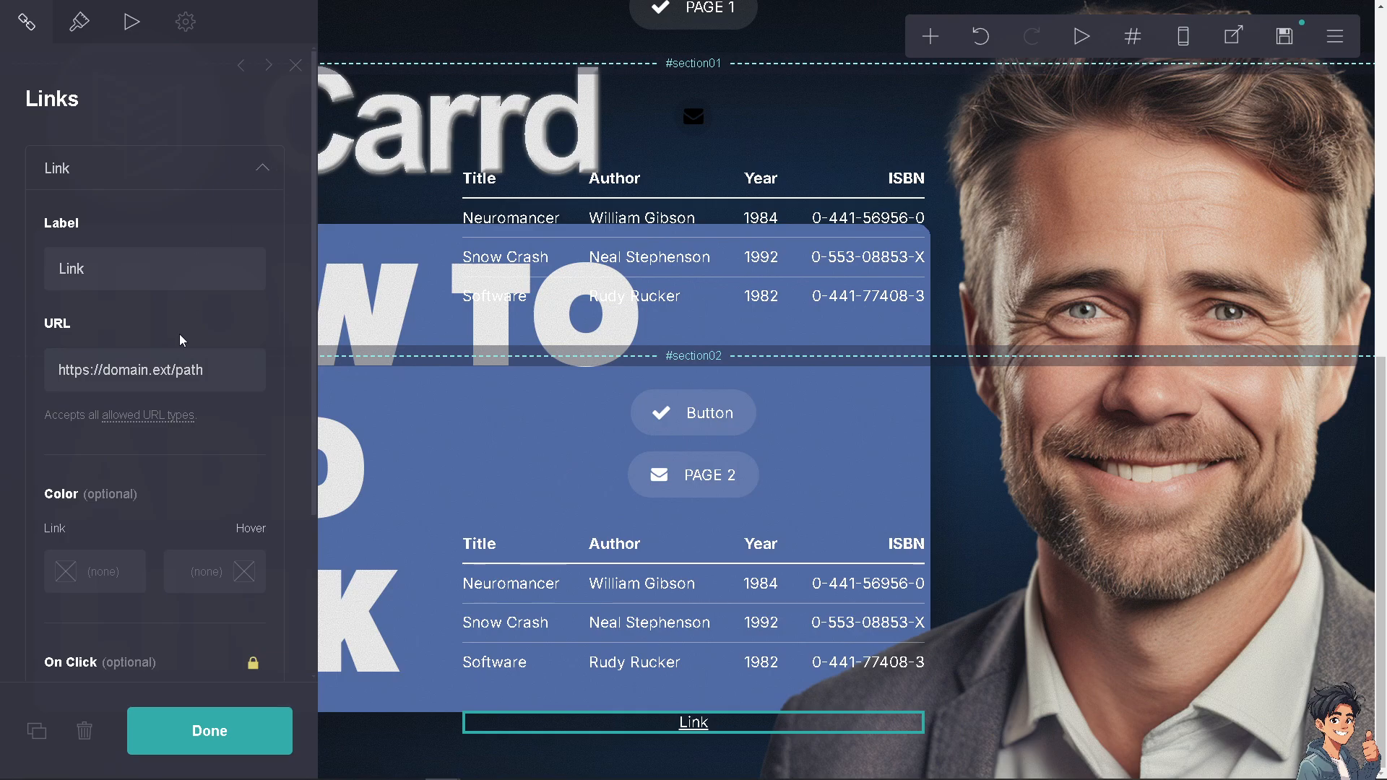
Step: Replace the placeholder label with 'ANDY GUIDE YOUTUBE CHANNEL' and head to the YouTube channel
{"action": "left_click", "coordinate": [154, 269]}
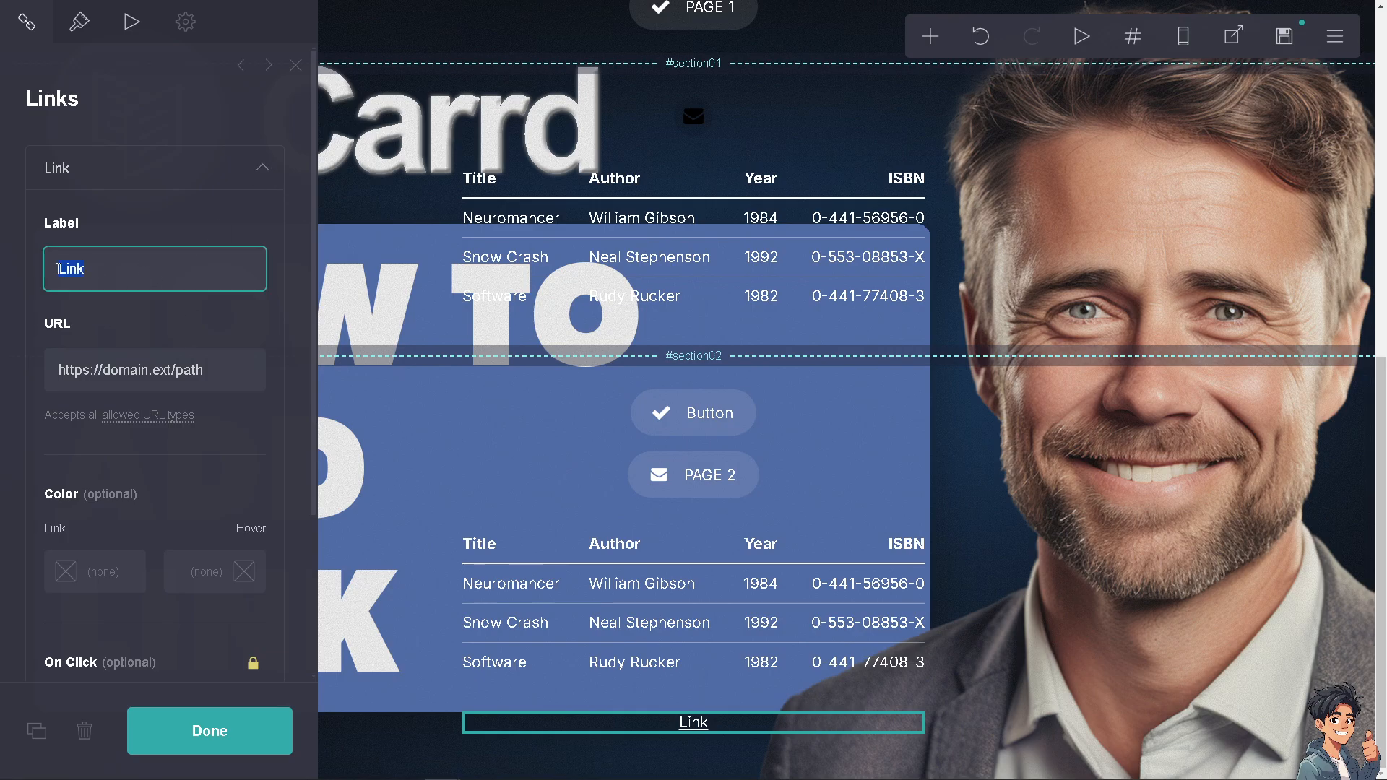
{"action": "type", "text": "AND"}
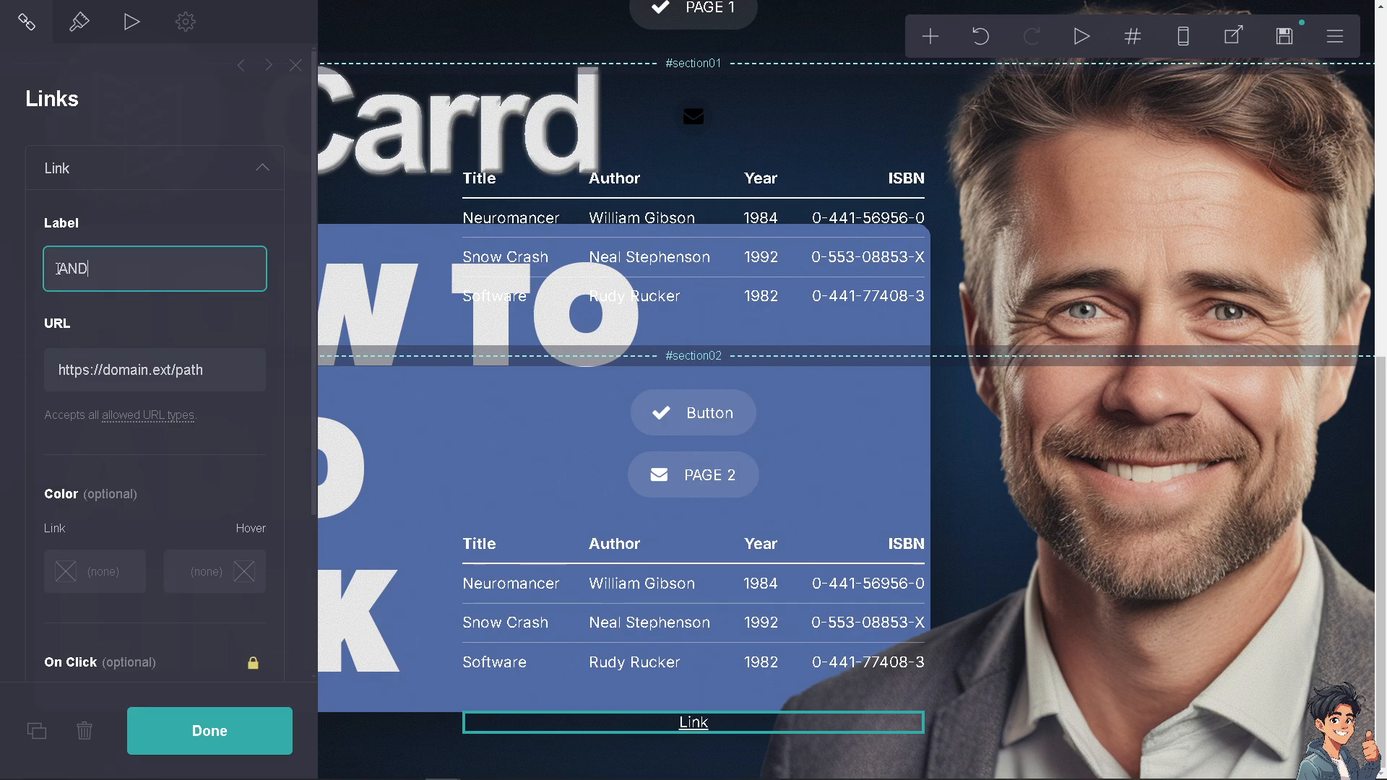
{"action": "type", "text": "Y GUIDE"}
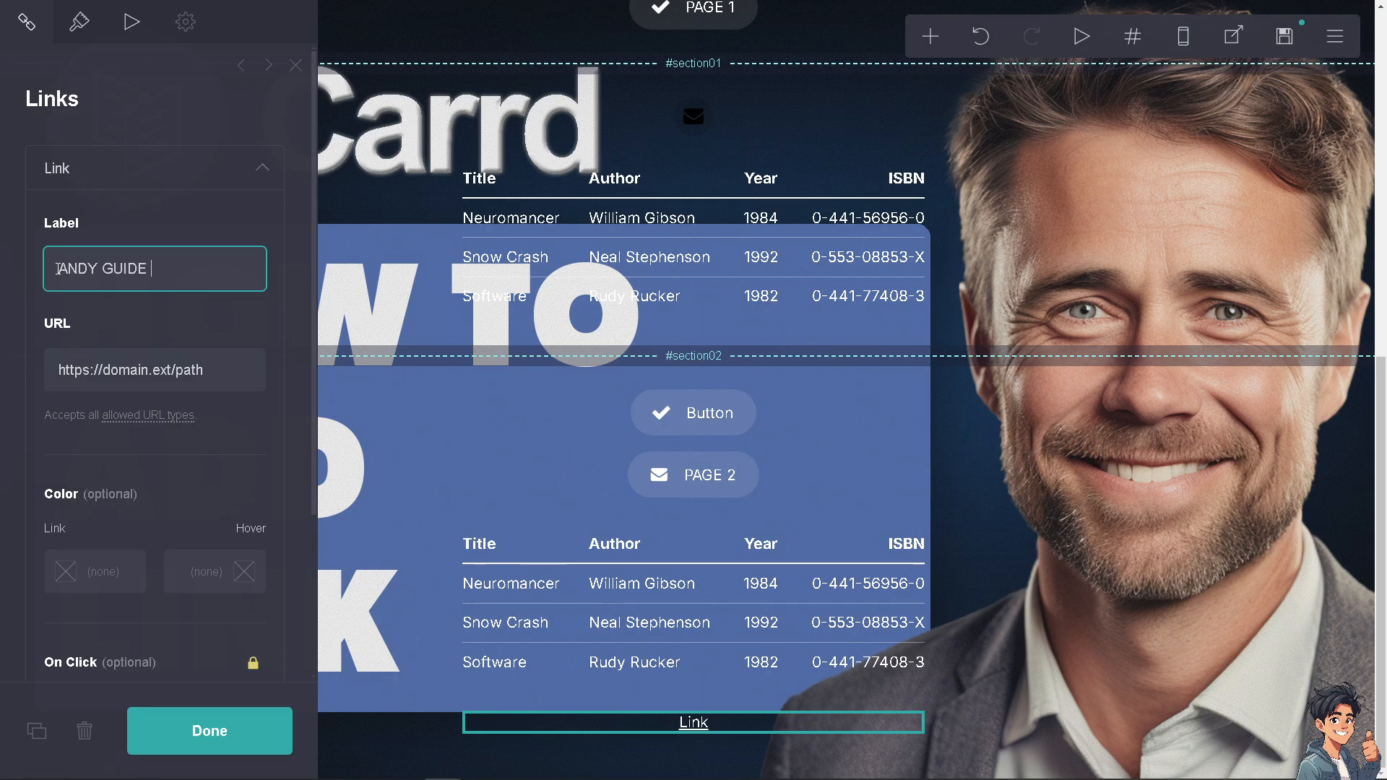
{"action": "type", "text": "YOUTUBE CHANNEL"}
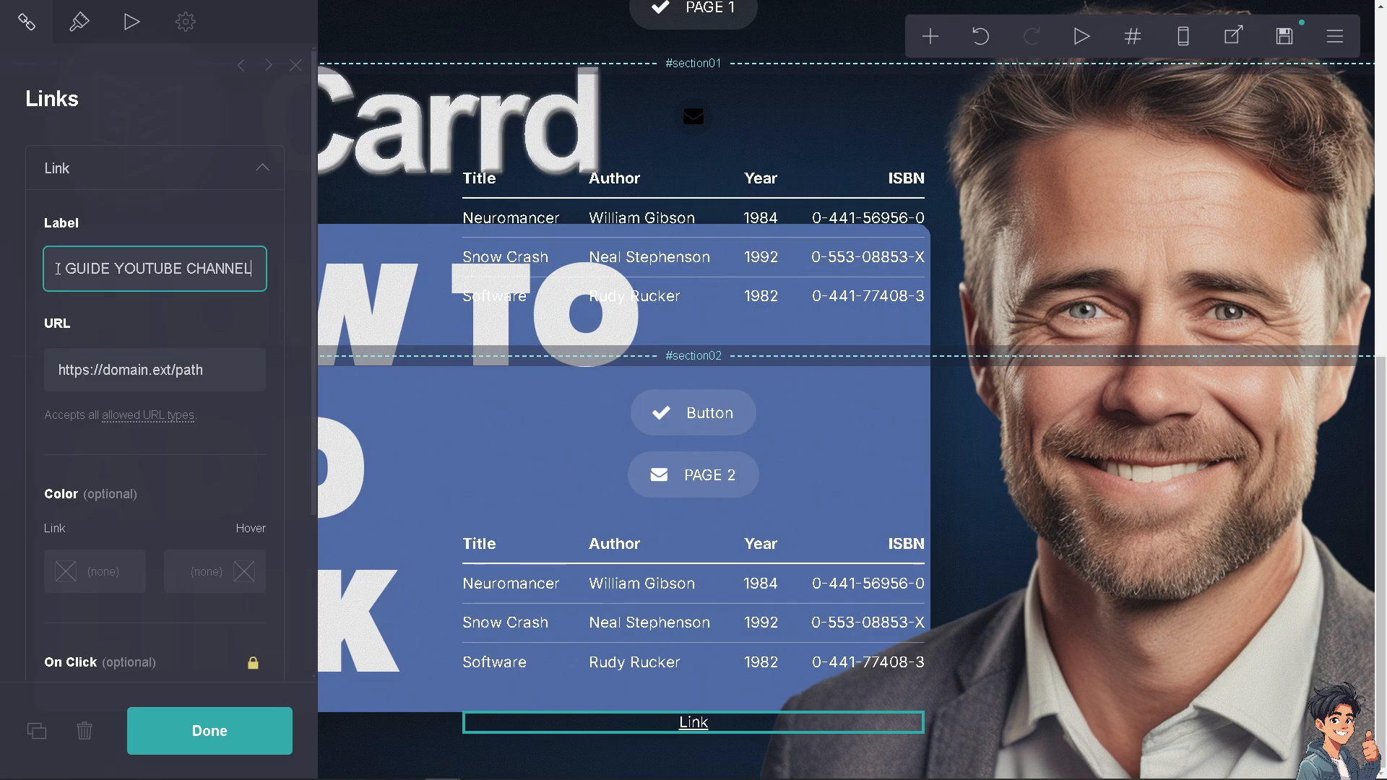
{"action": "type", "text": "ANDY GUIDE YOUTUBE CHANNEL"}
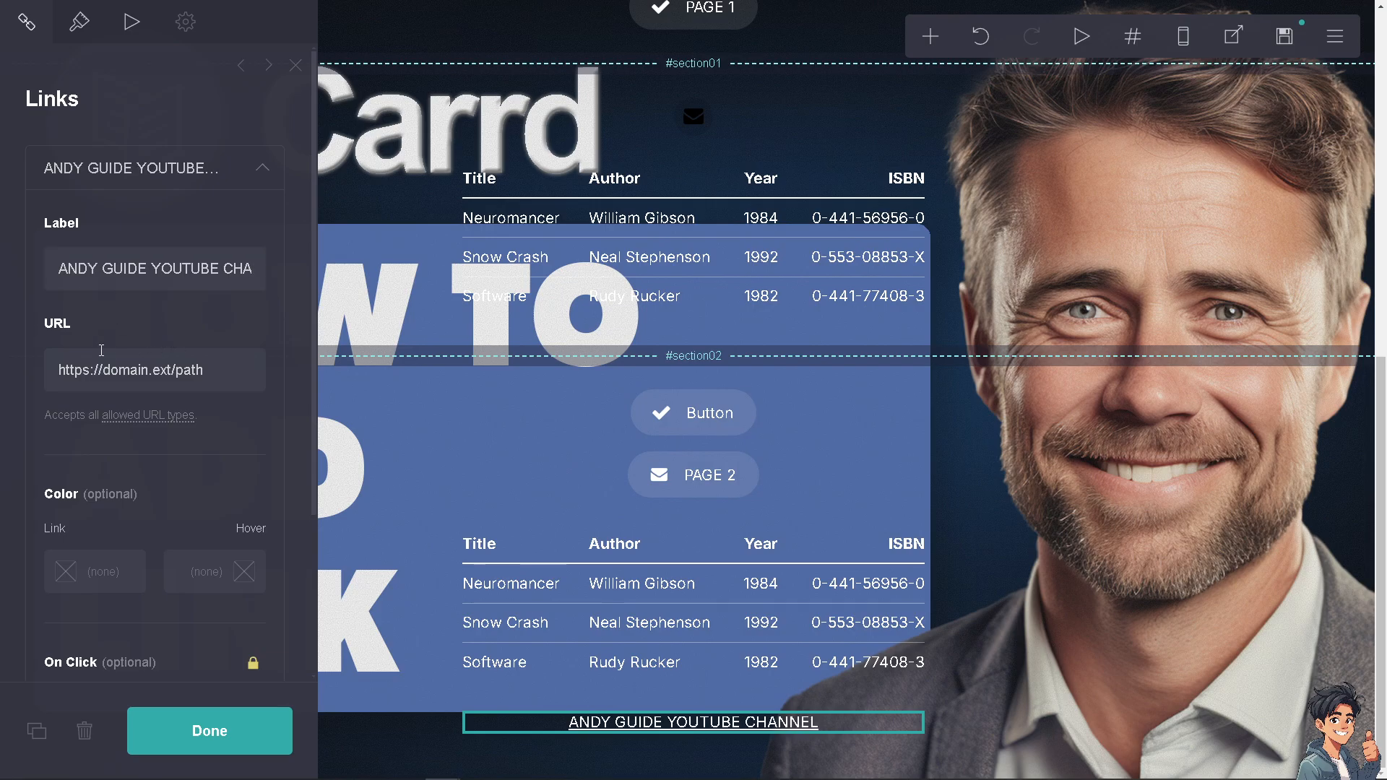
{"action": "mouse_move", "coordinate": [84, 333]}
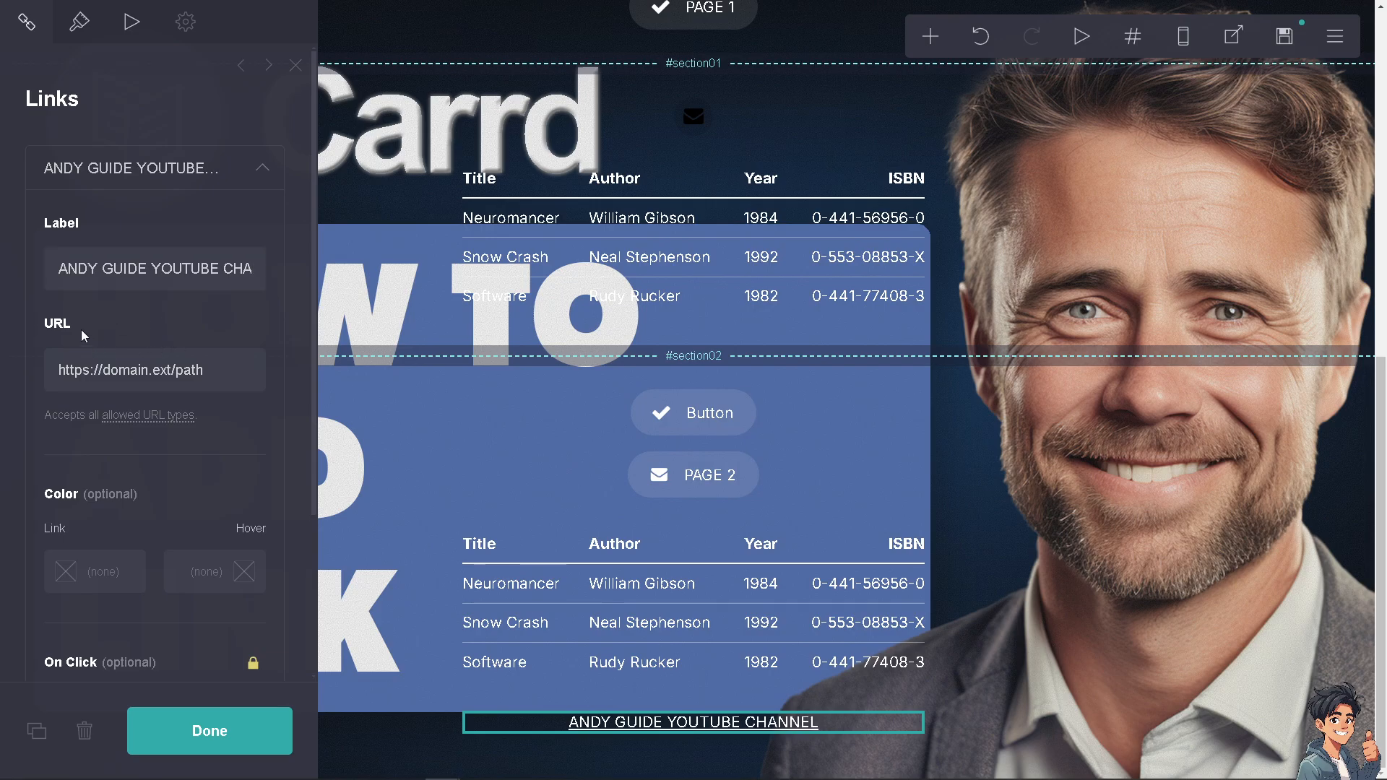
{"action": "mouse_move", "coordinate": [431, 262]}
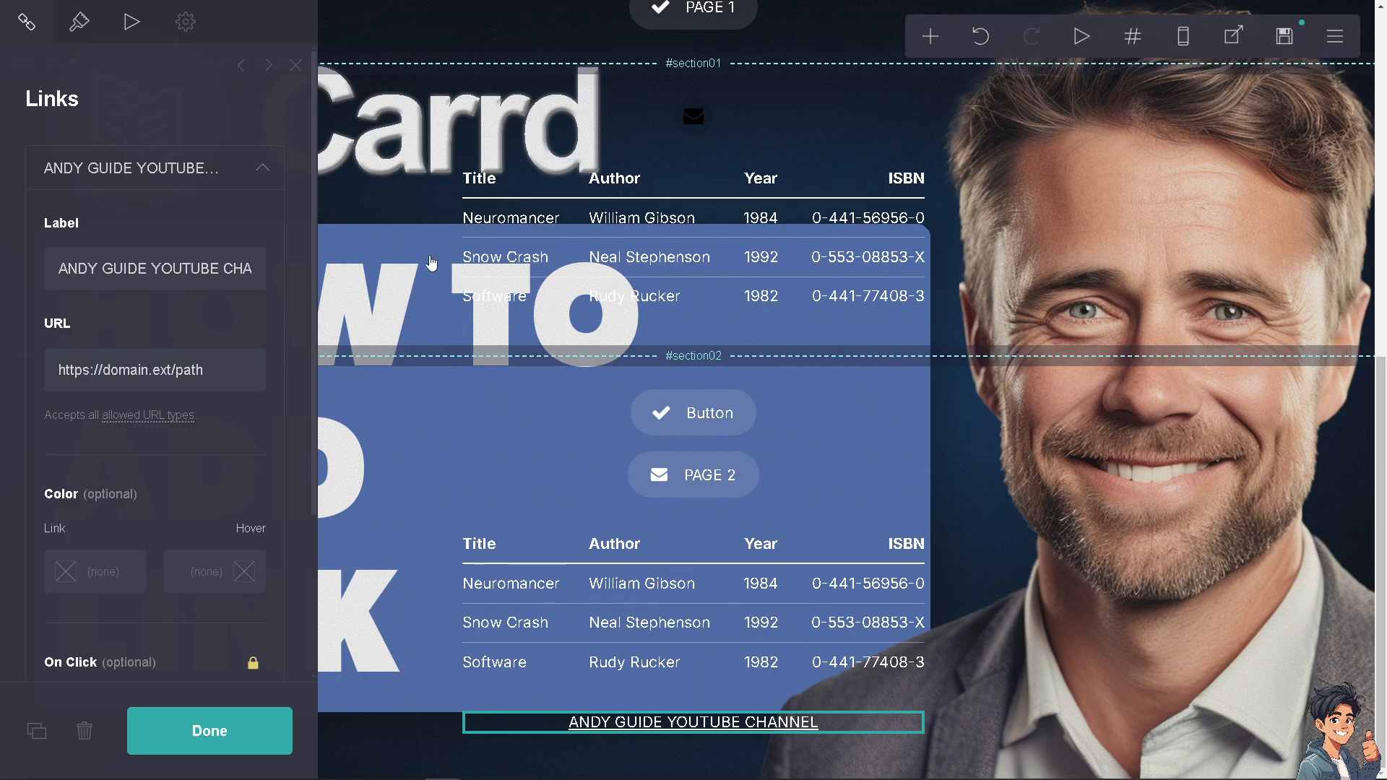
{"action": "mouse_move", "coordinate": [431, 263]}
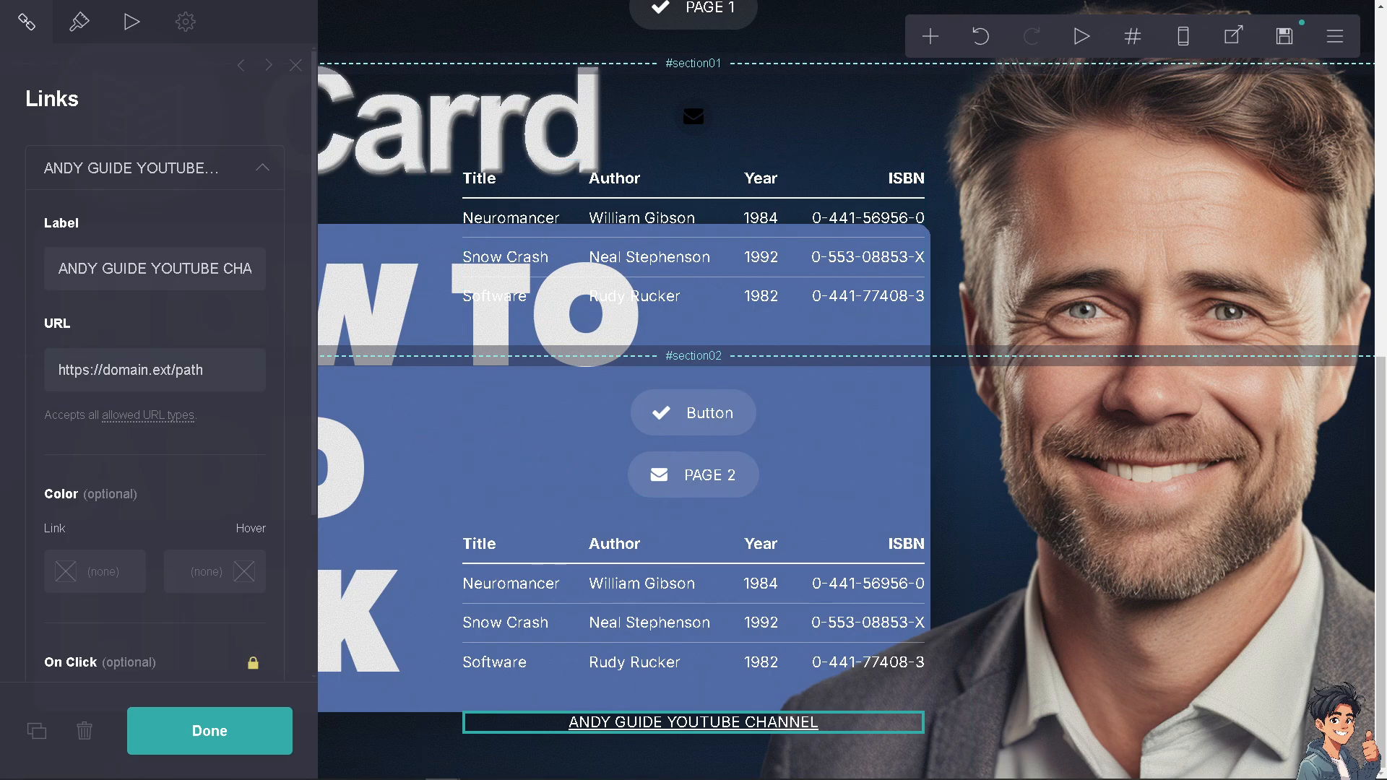
{"action": "left_click", "coordinate": [692, 723]}
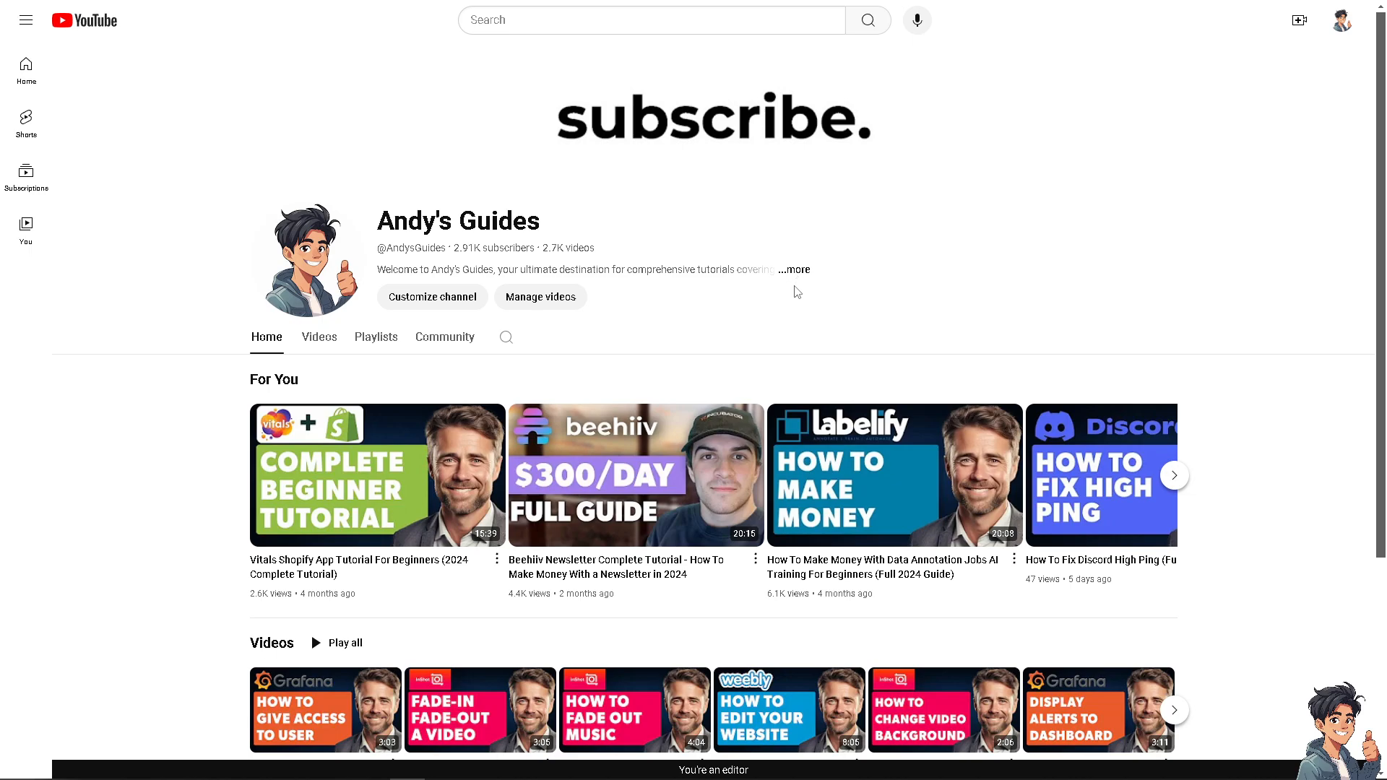
{"action": "mouse_move", "coordinate": [581, 134]}
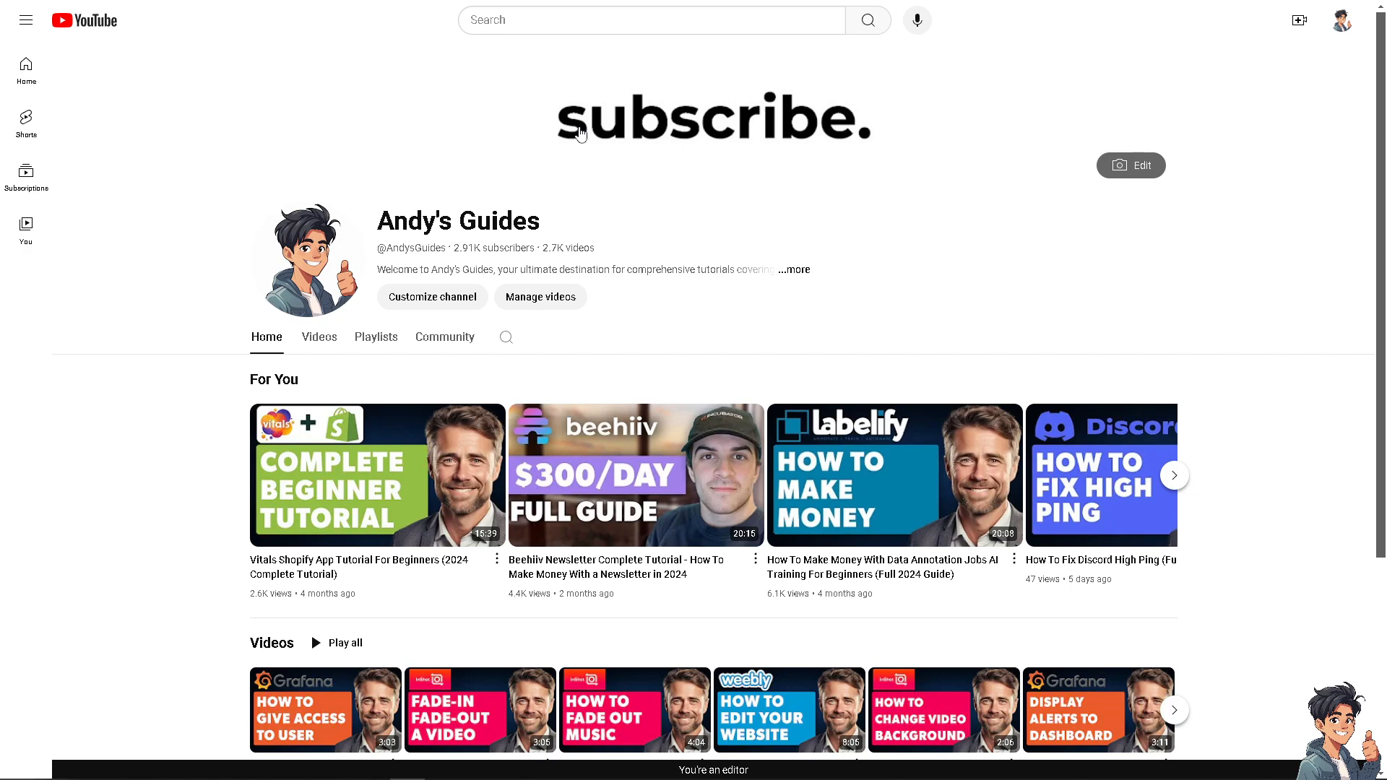
{"action": "left_click", "coordinate": [792, 269]}
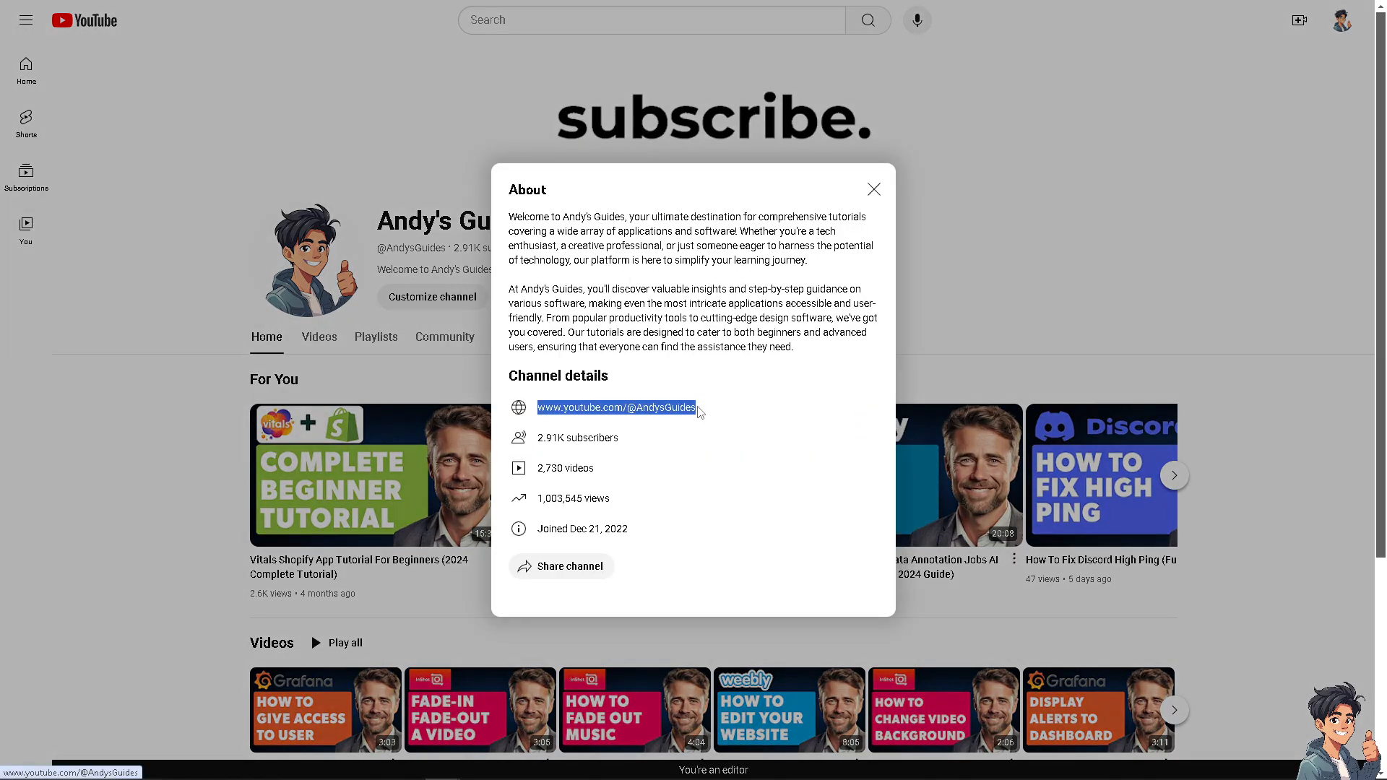
{"action": "right_click", "coordinate": [615, 408]}
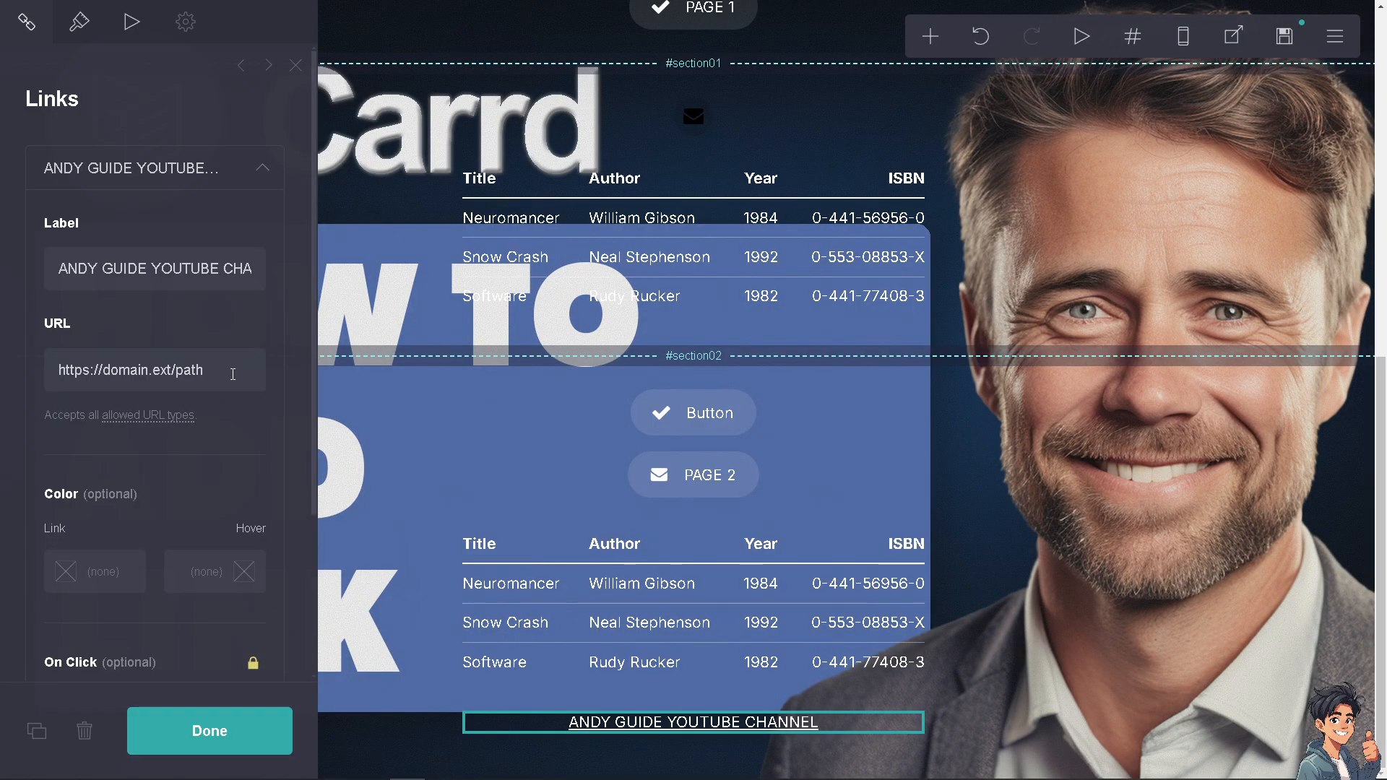
{"action": "type", "text": "v.youtube.com/@AndysGuides"}
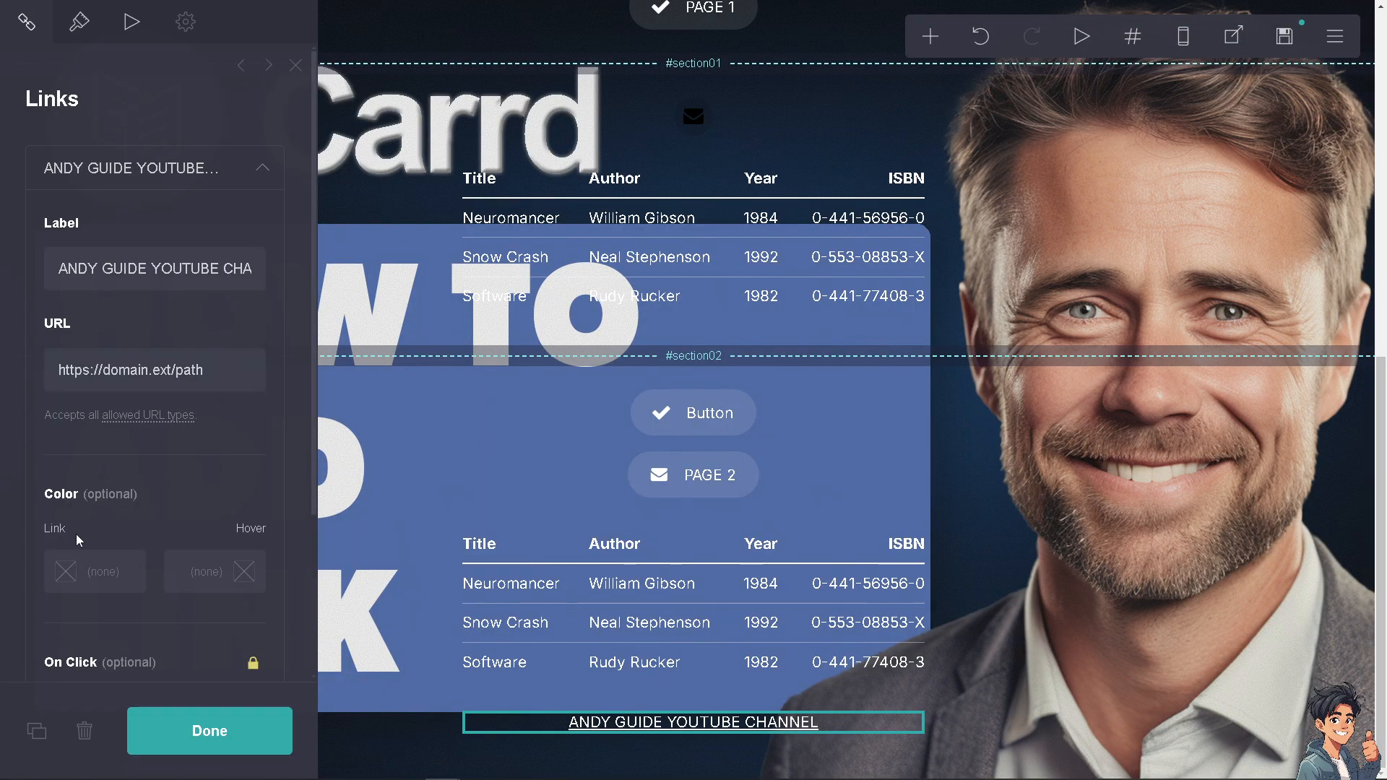
{"action": "scroll", "scroll_direction": "down", "scroll_amount": 3}
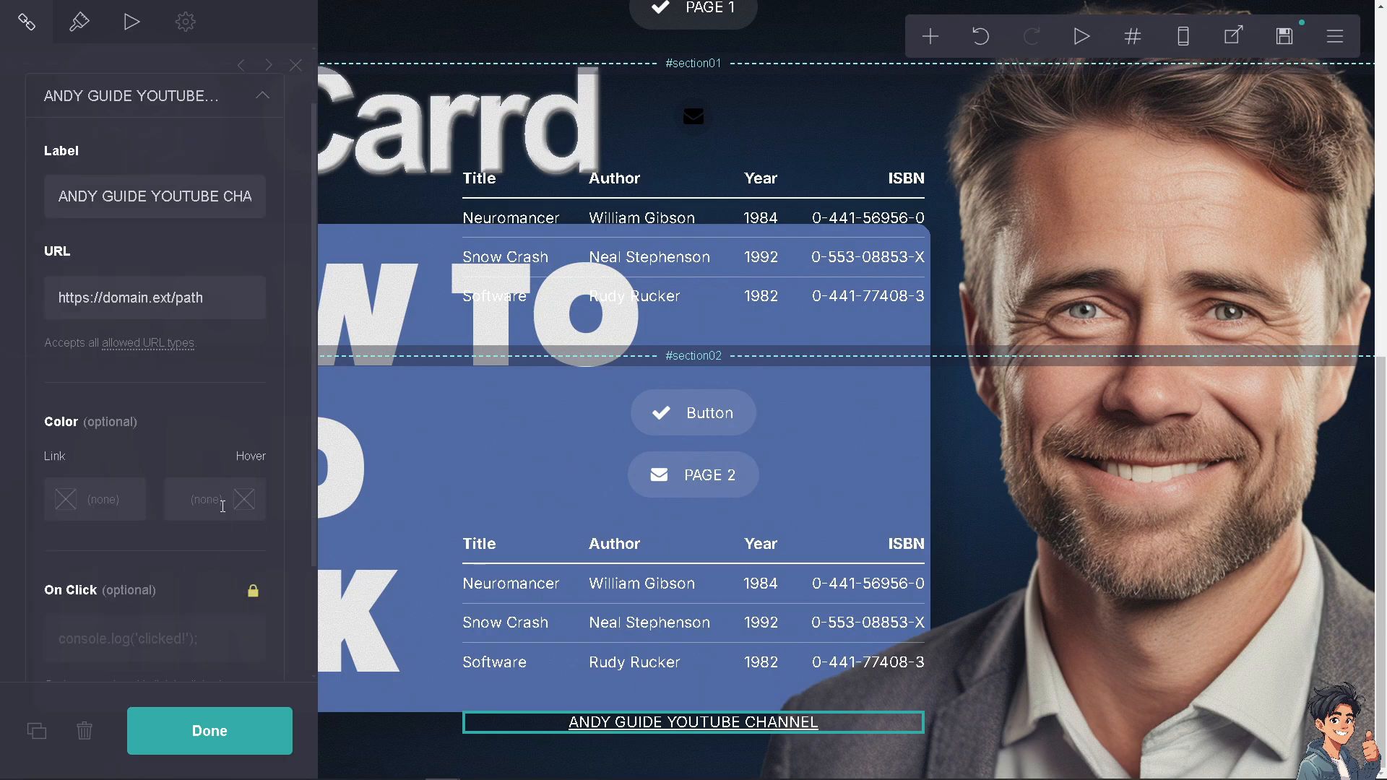
{"action": "mouse_move", "coordinate": [106, 430]}
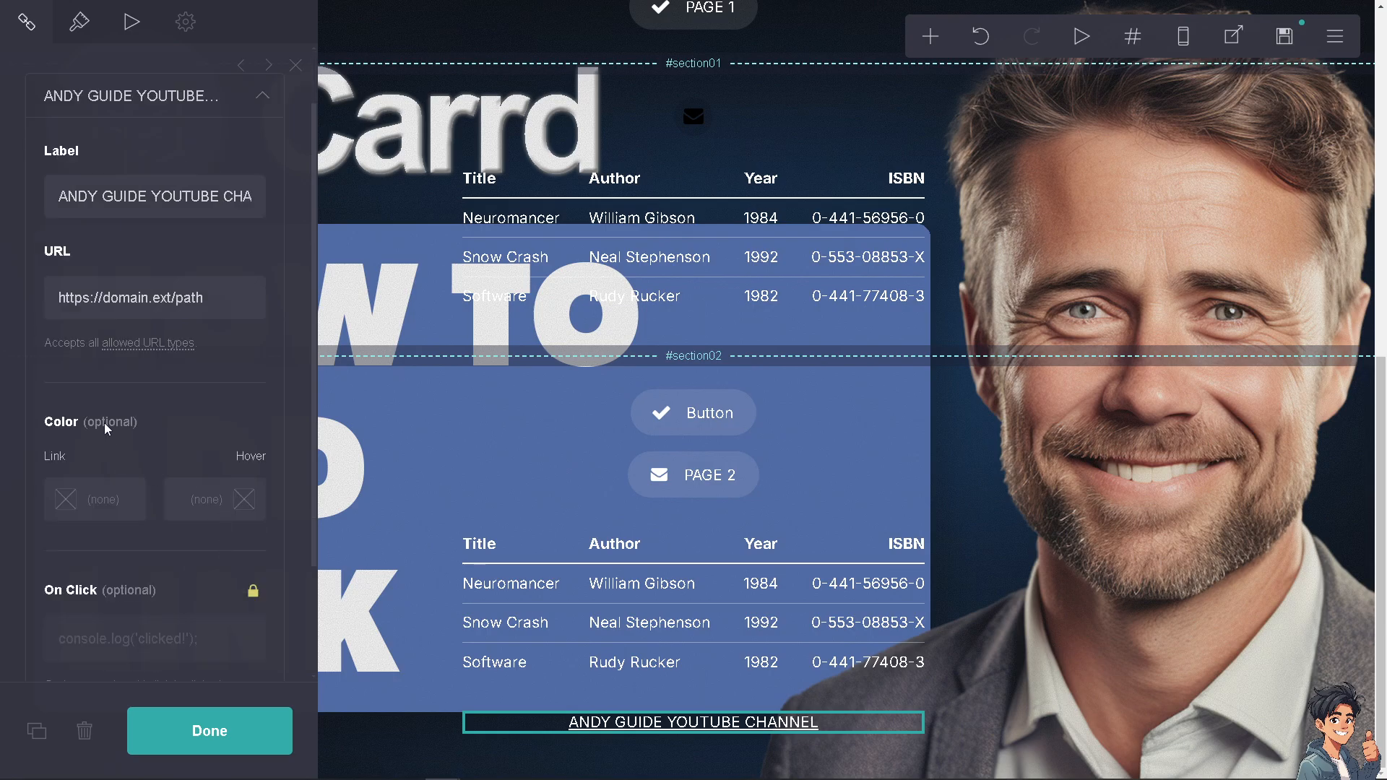
{"action": "mouse_move", "coordinate": [251, 591]}
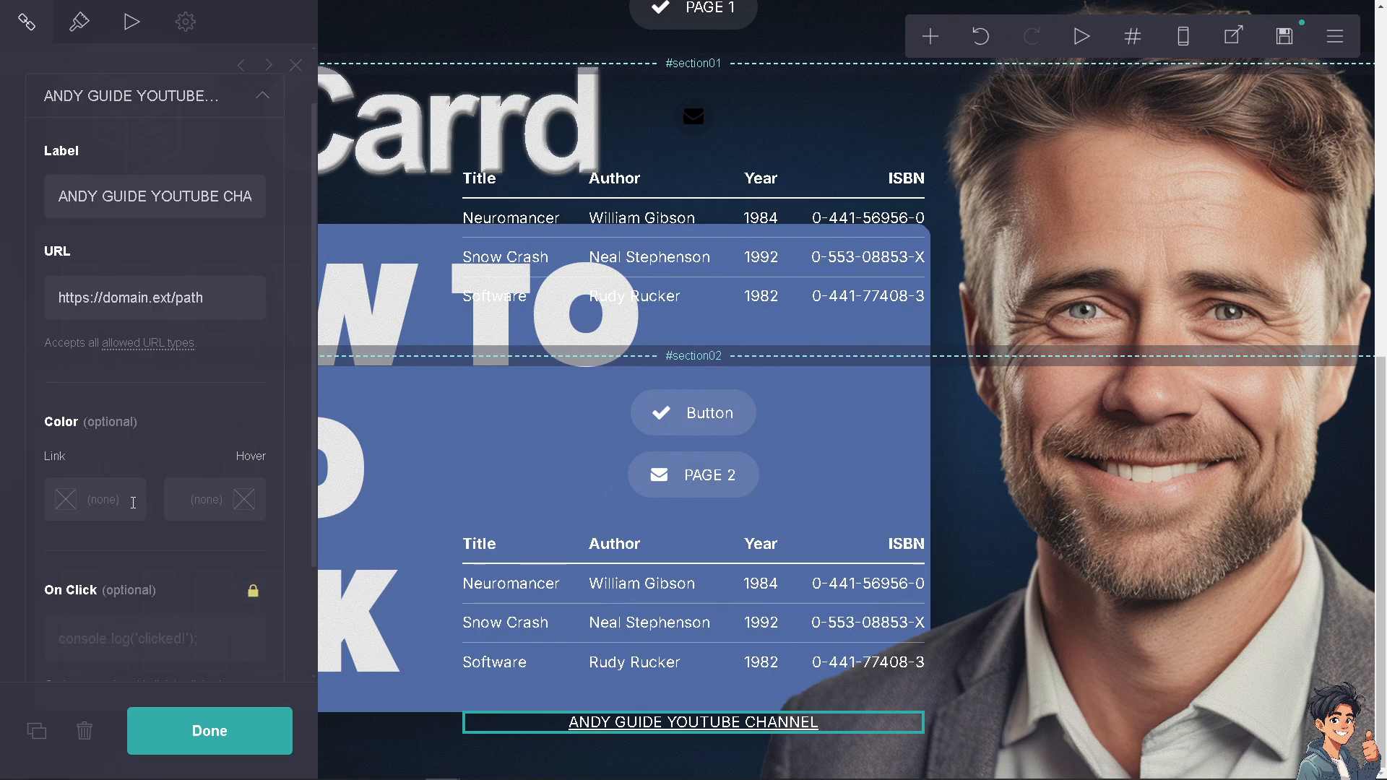
{"action": "scroll", "scroll_direction": "down", "scroll_amount": 3}
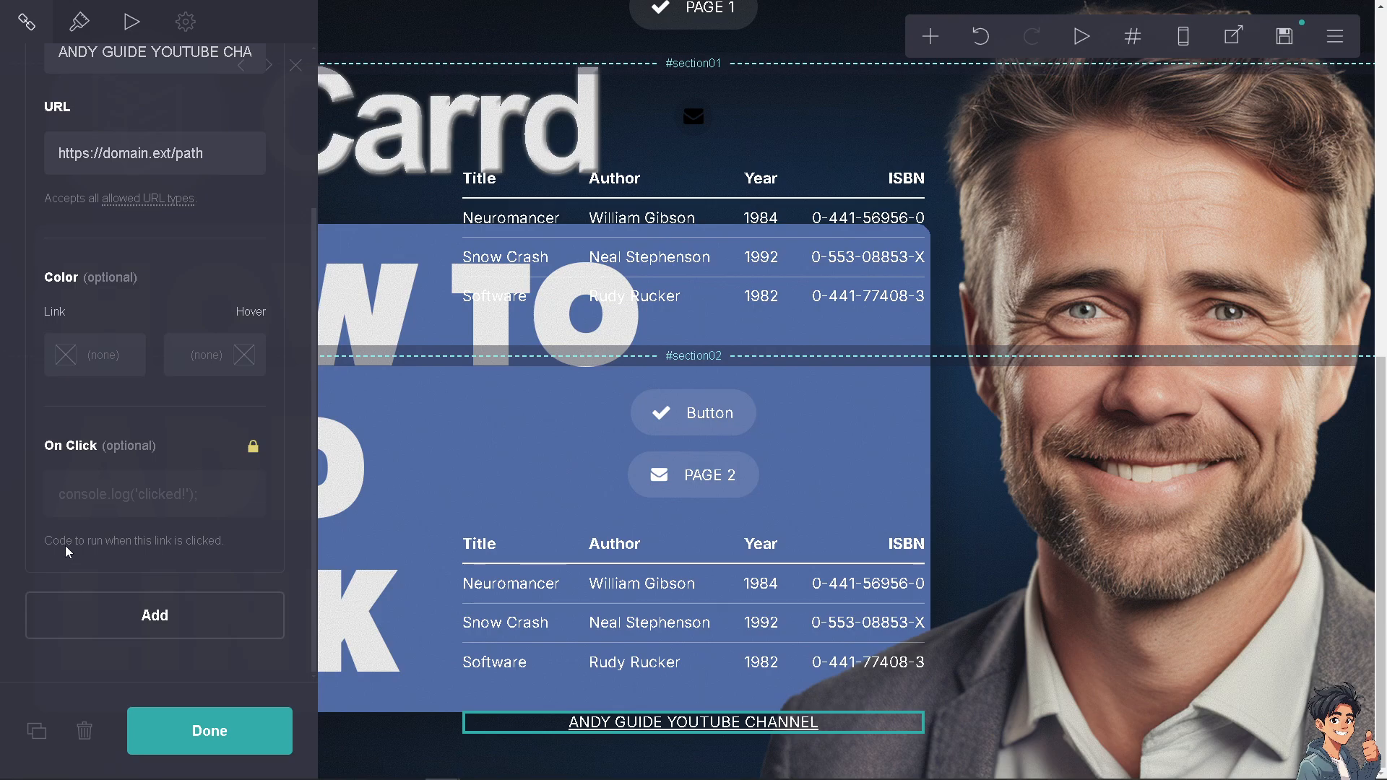
{"action": "mouse_move", "coordinate": [143, 502]}
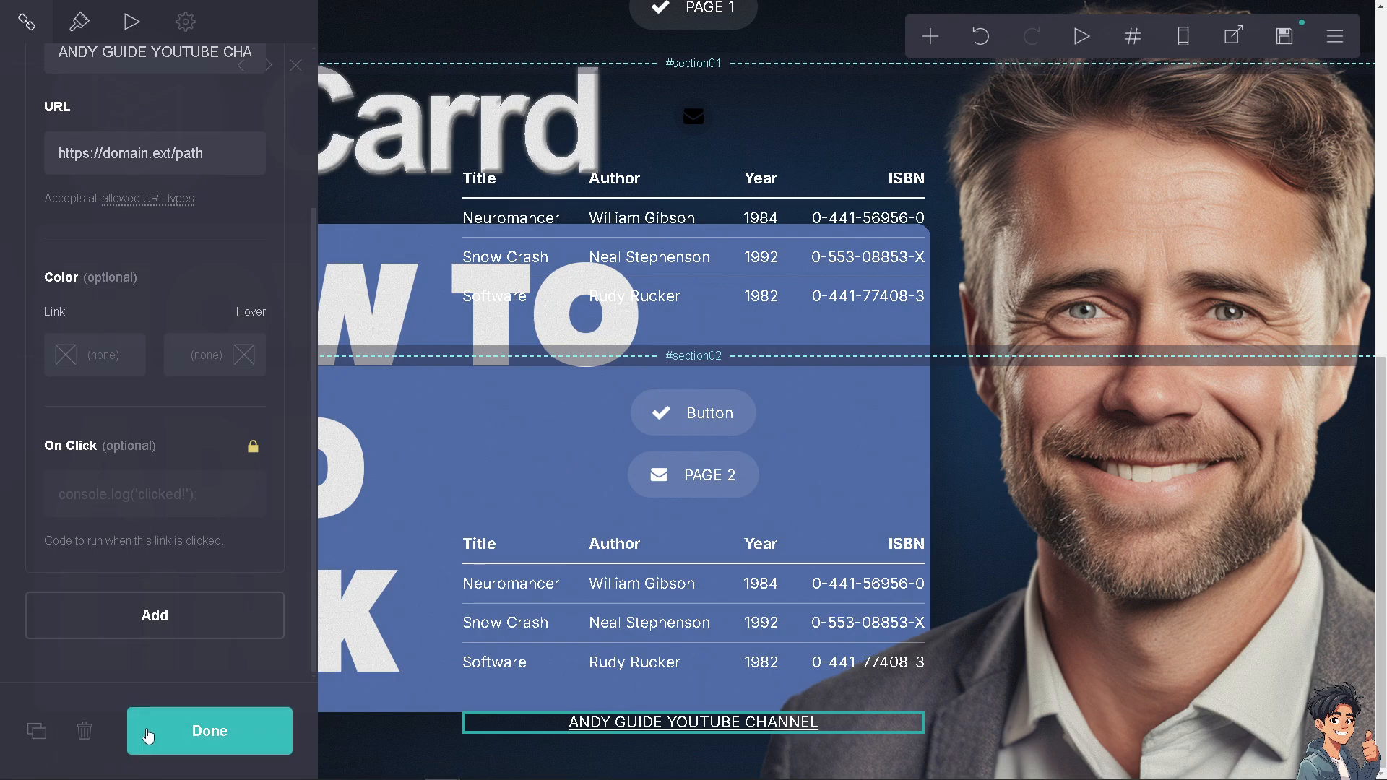
{"action": "mouse_move", "coordinate": [186, 736]}
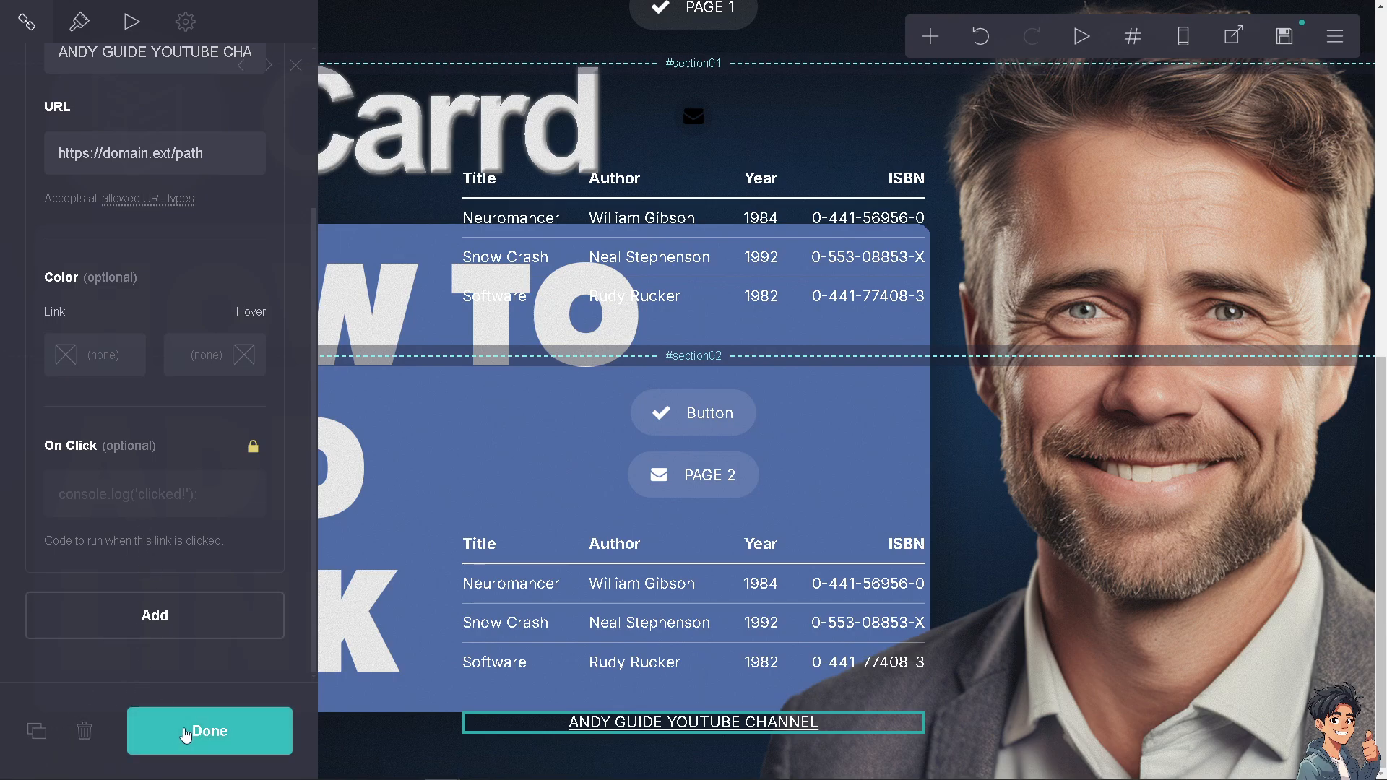
{"action": "mouse_move", "coordinate": [36, 731]}
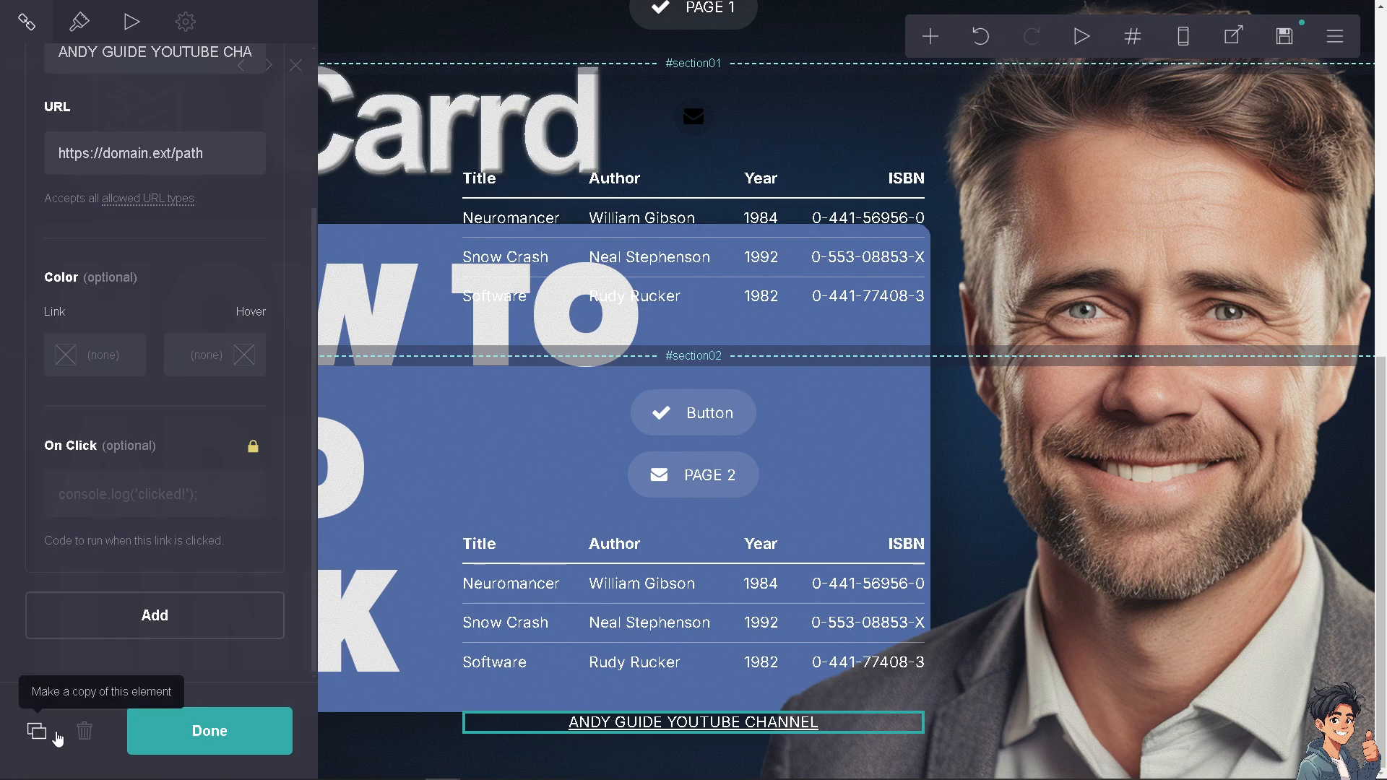
{"action": "mouse_move", "coordinate": [57, 736]}
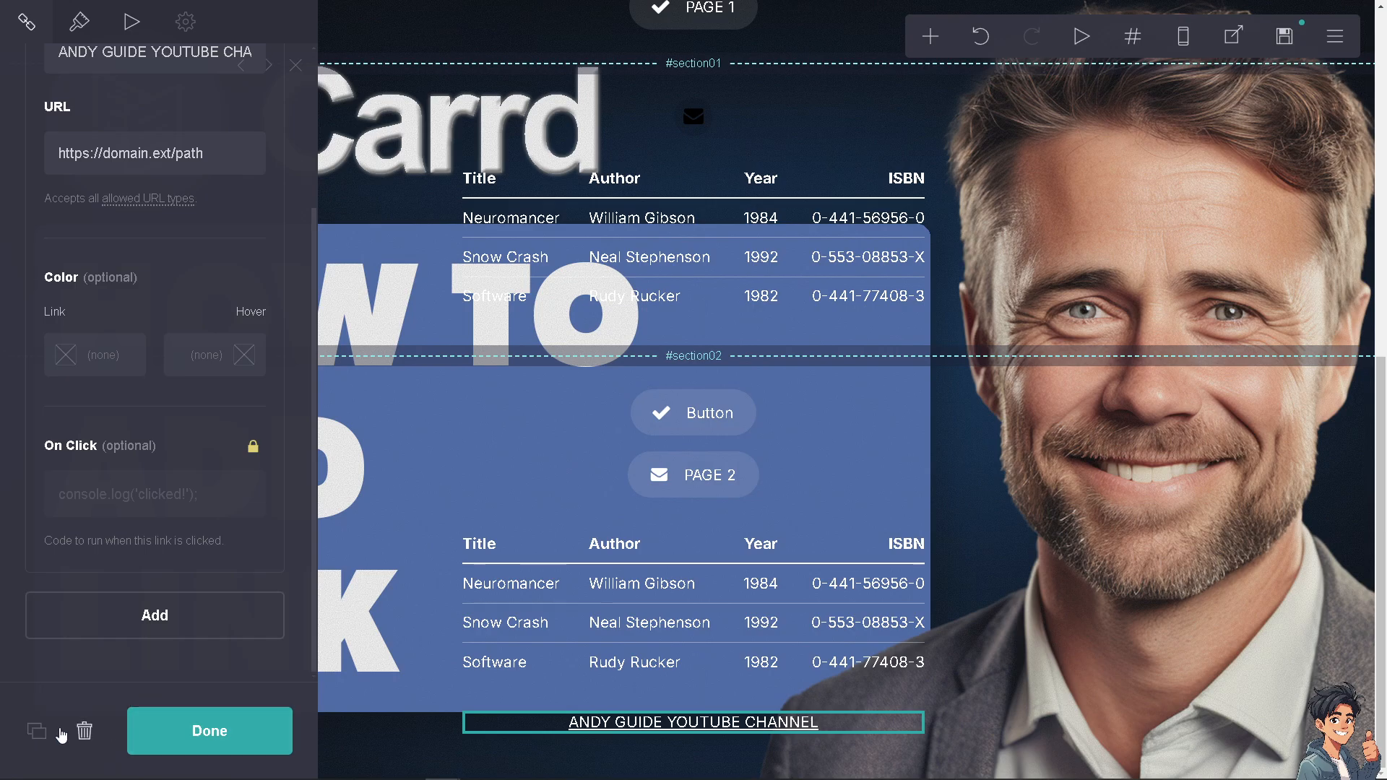
{"action": "left_click", "coordinate": [208, 731]}
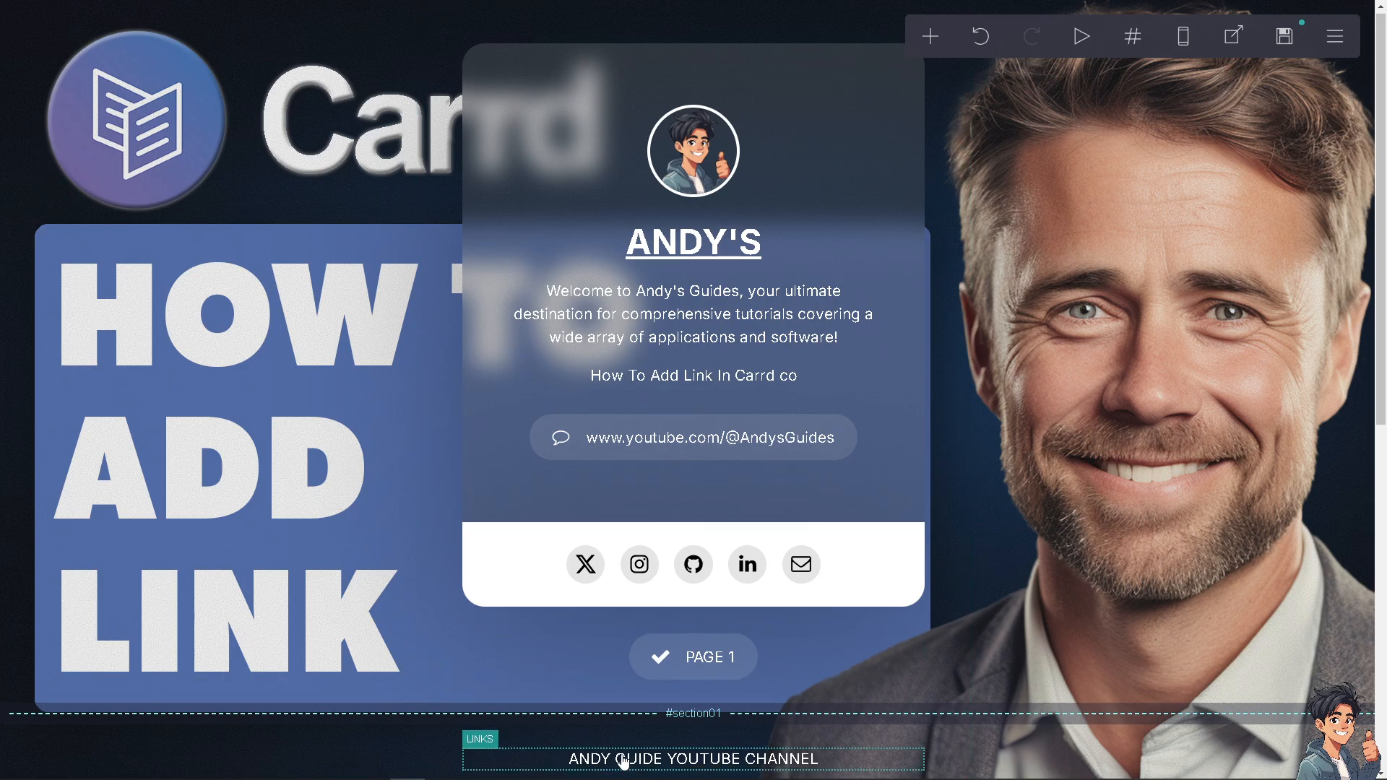
Step: Move the ANDY GUIDE YOUTUBE CHANNEL link into the card above the social icons
{"action": "left_click", "coordinate": [693, 759]}
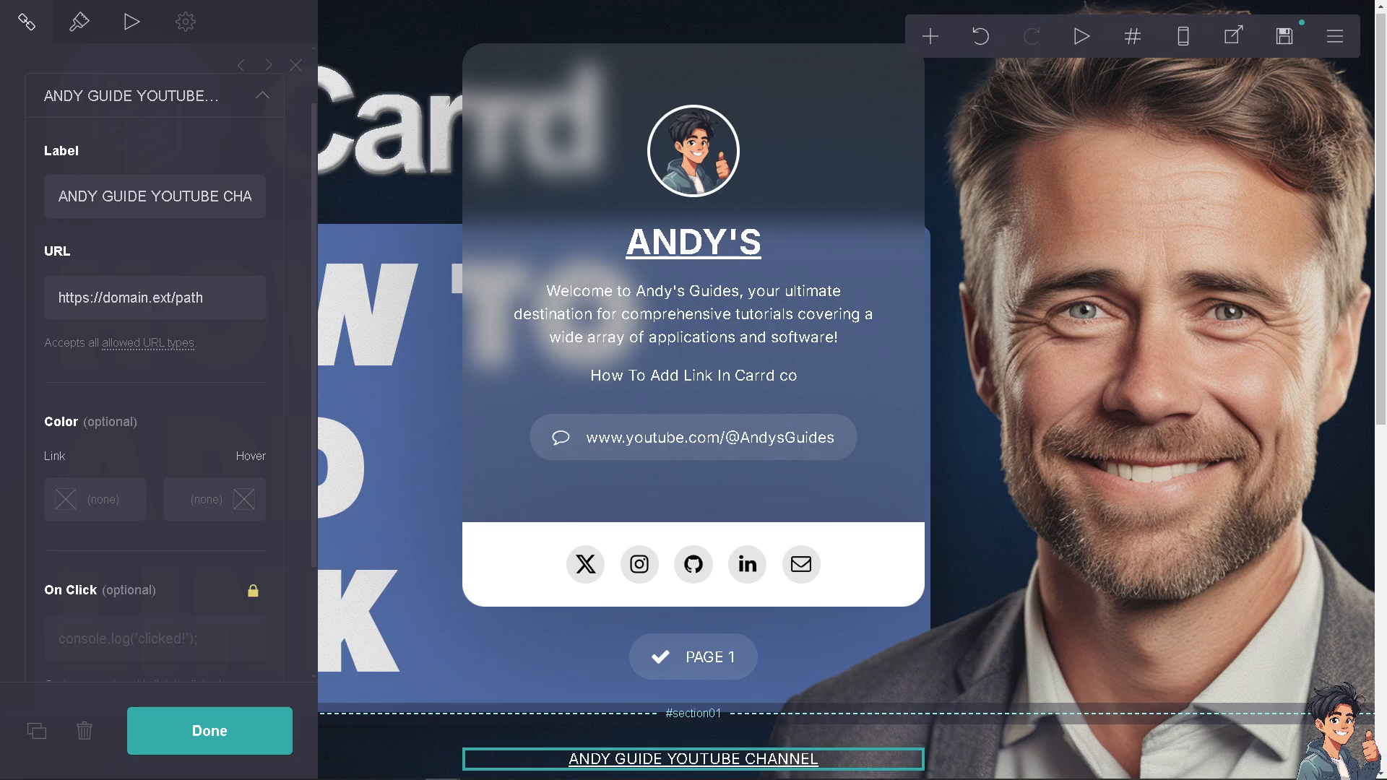
{"action": "left_click", "coordinate": [210, 731]}
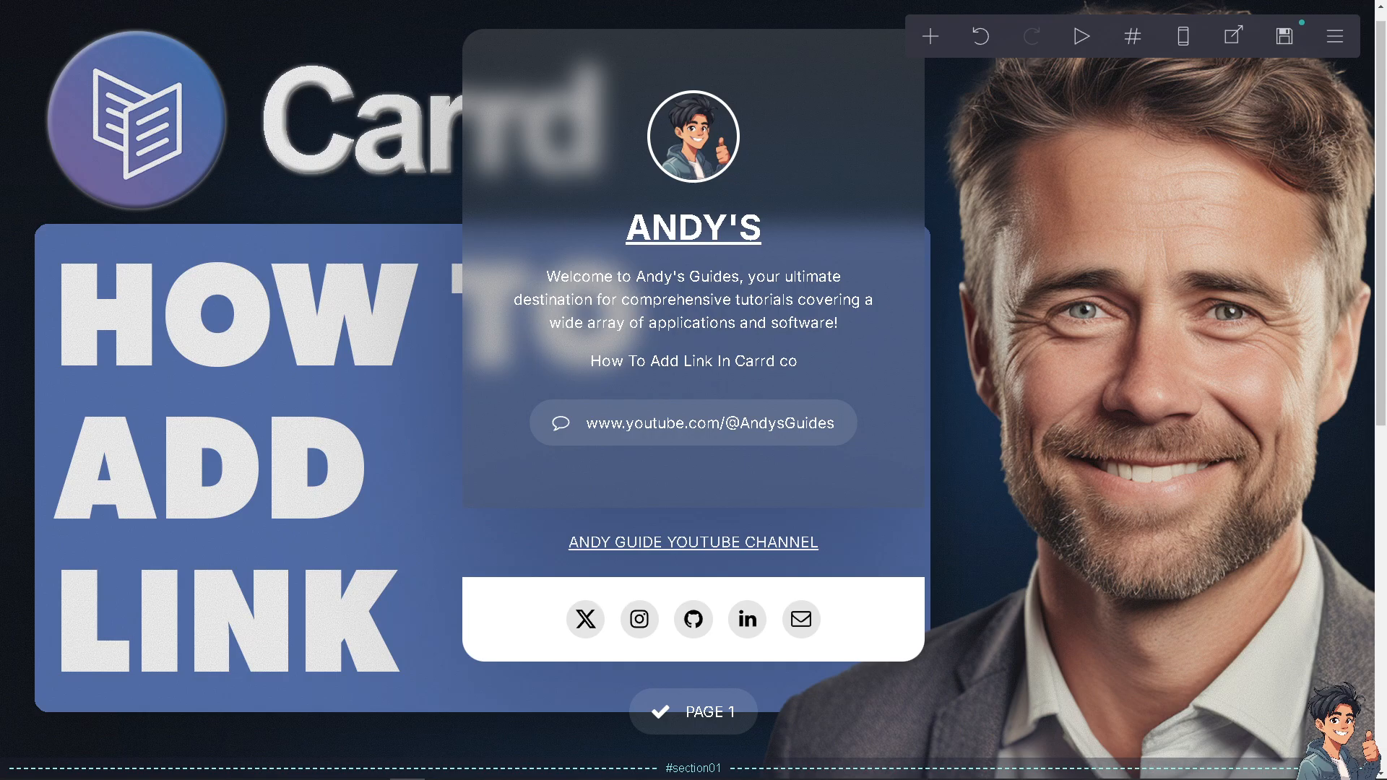
{"action": "mouse_move", "coordinate": [662, 269]}
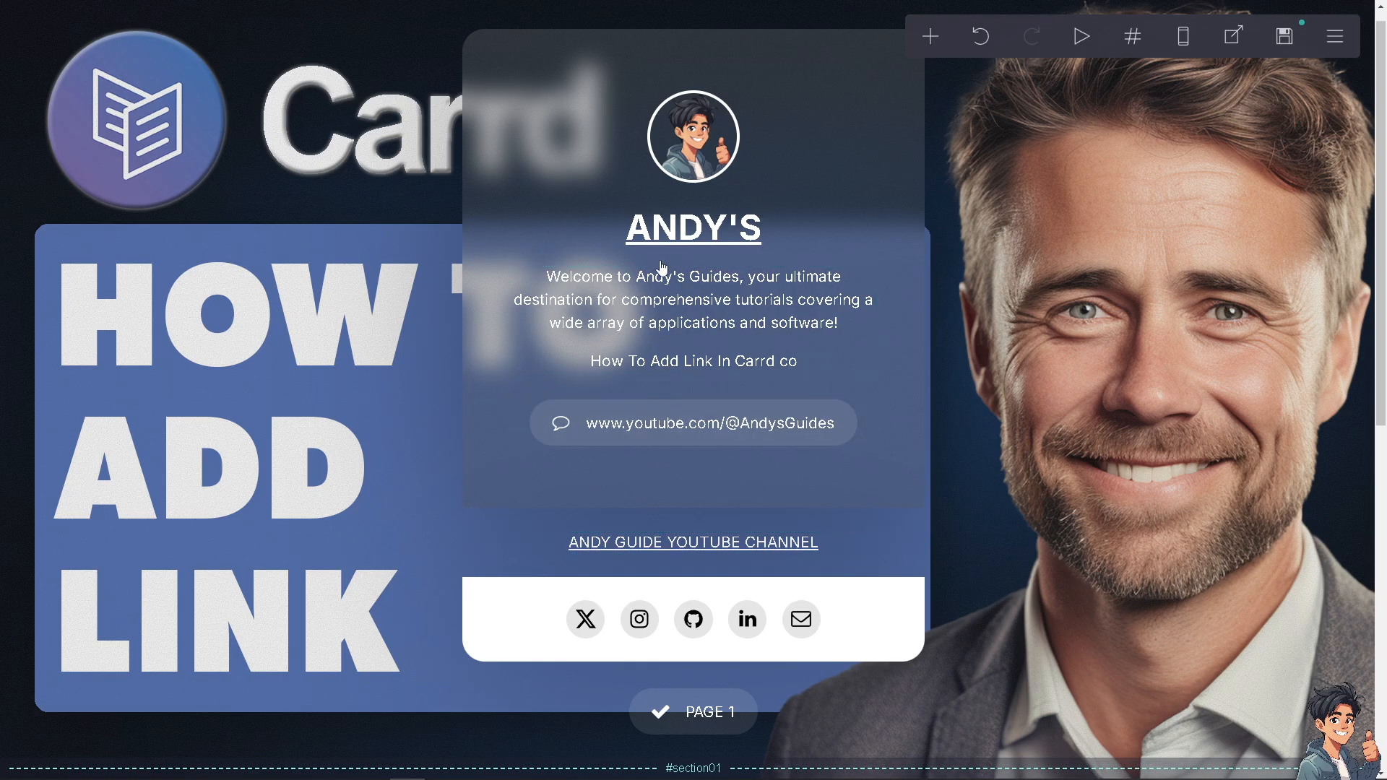
{"action": "mouse_move", "coordinate": [661, 269]}
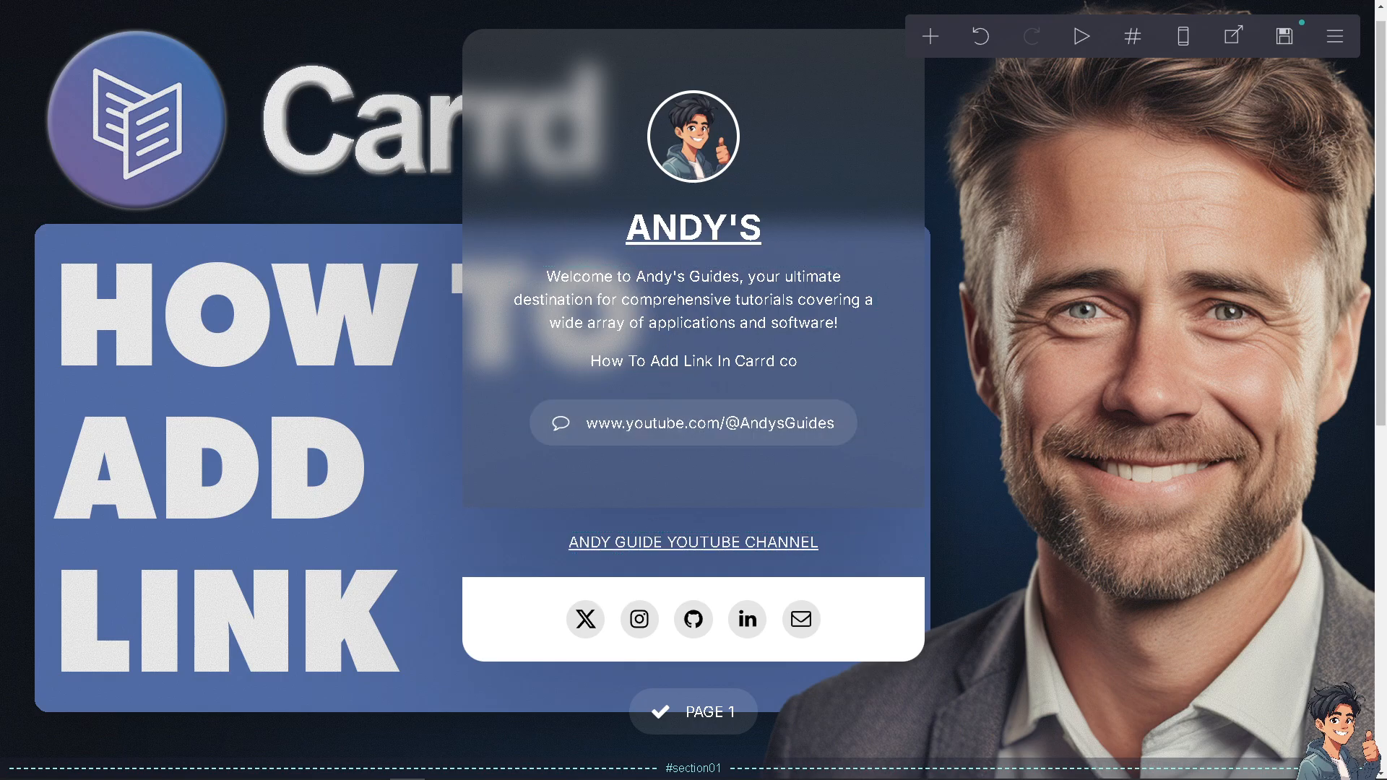